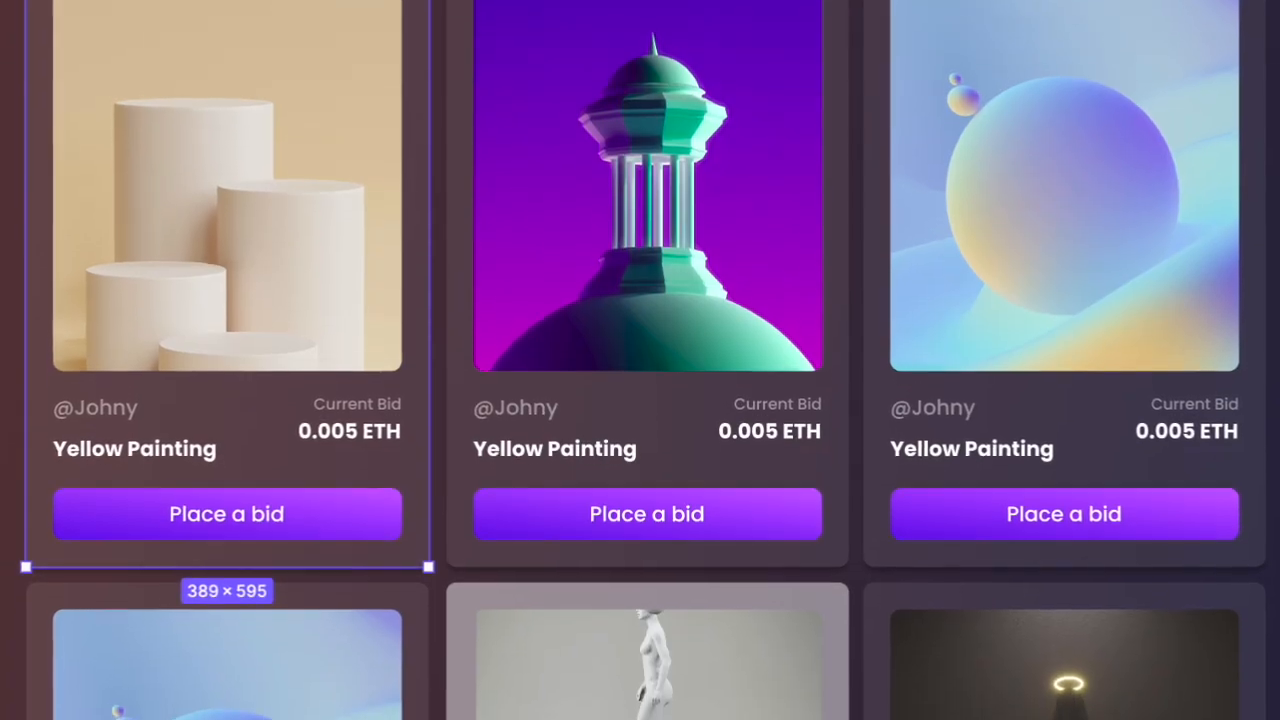
# - Scroll through the Figma file to bring the NFT card design pieces into view
pyautogui.scroll(-3)
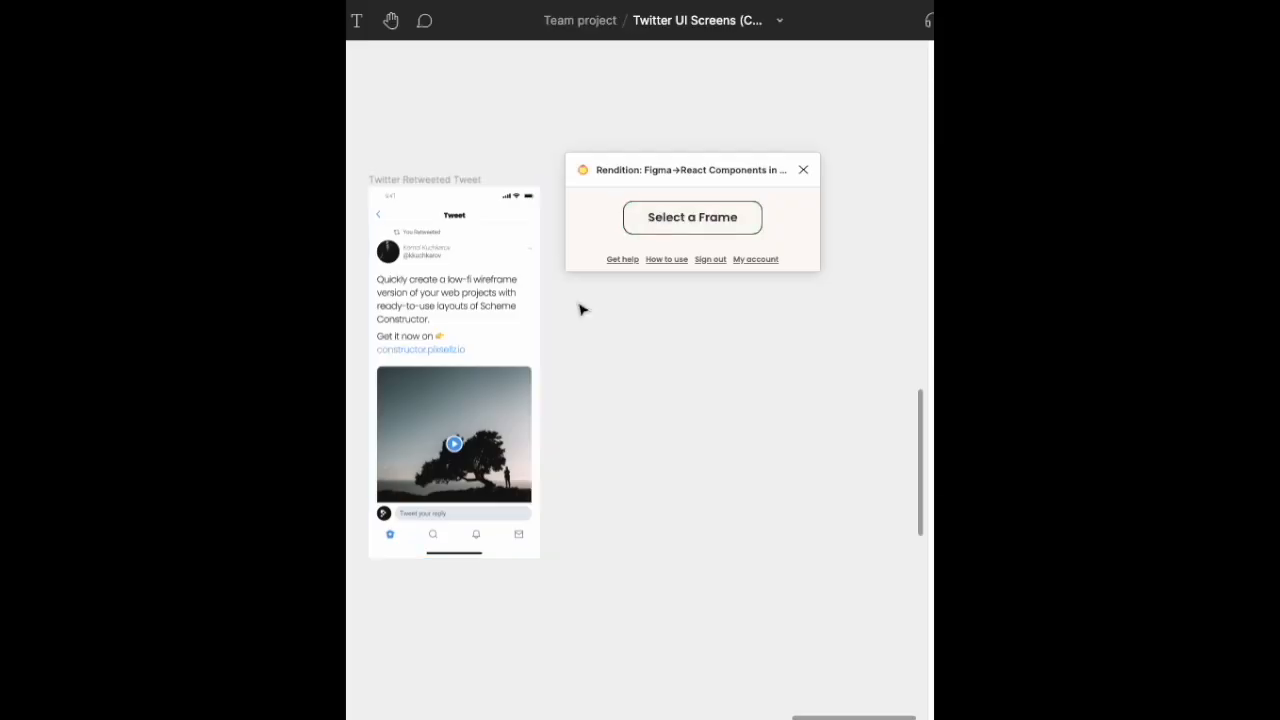
pyautogui.moveTo(706, 369)
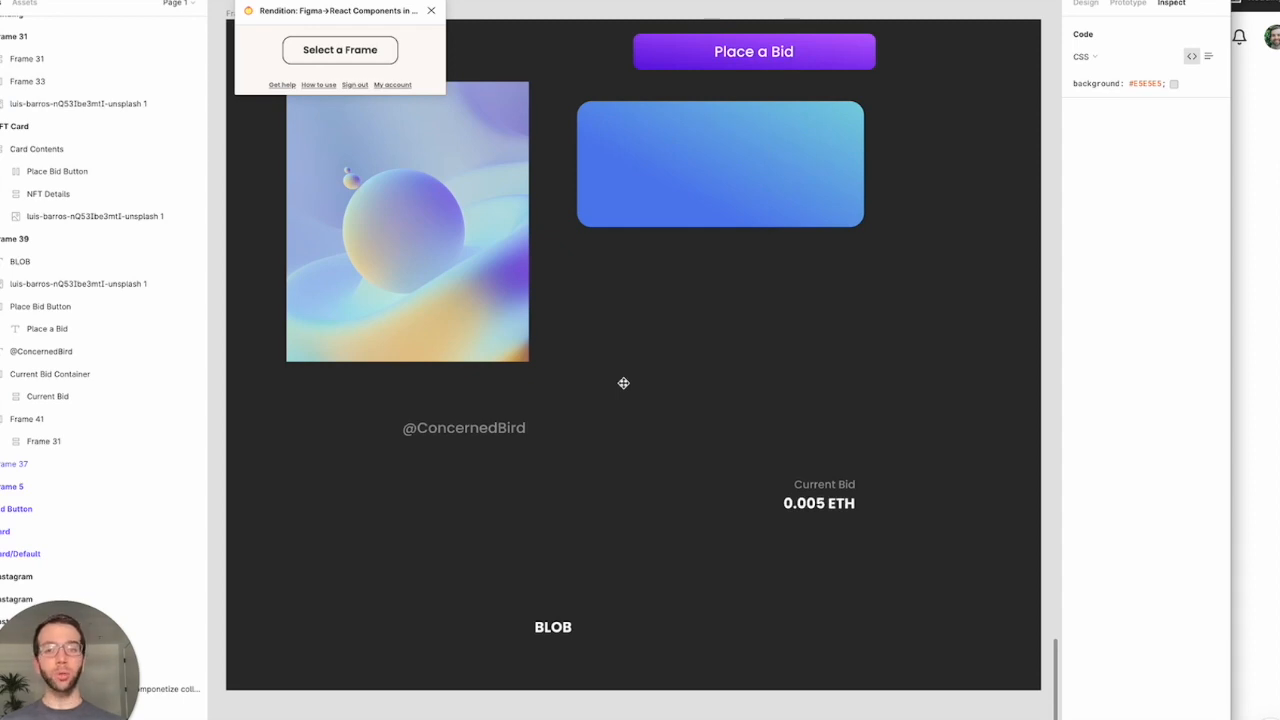
pyautogui.moveTo(588, 238)
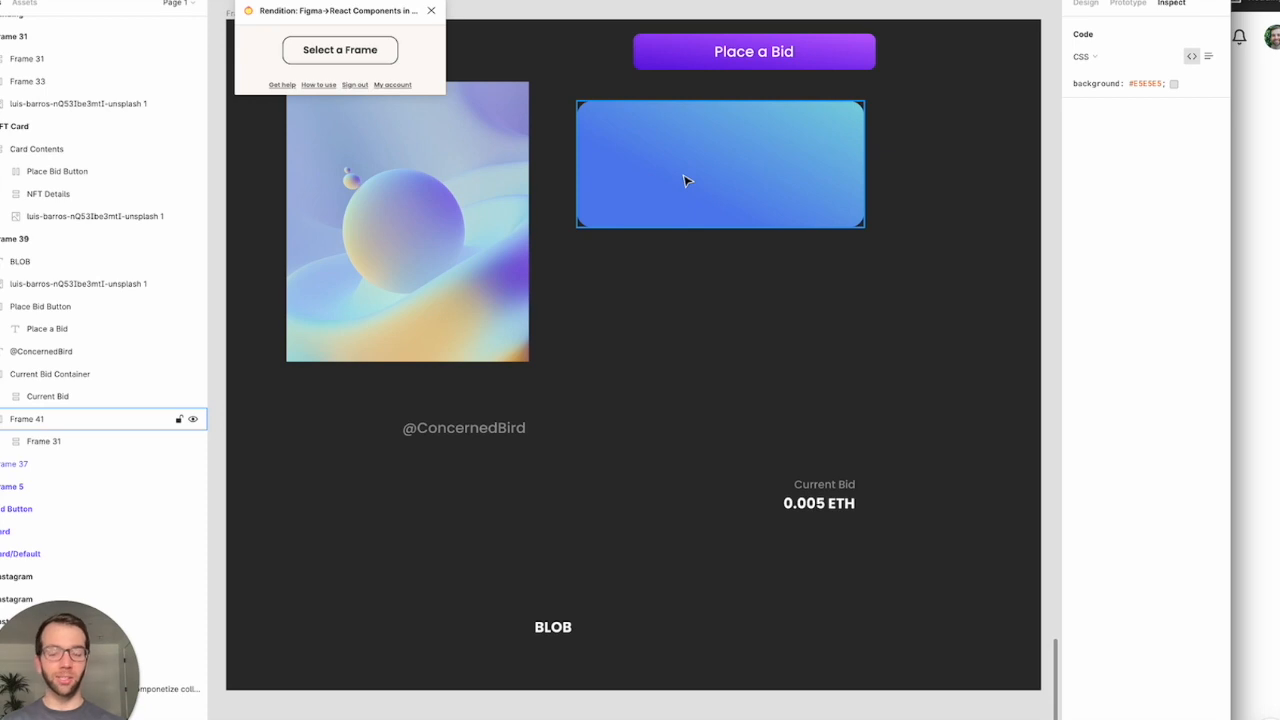
# - Enable auto layout on the blue gradient Frame 41 and close the Rendition plugin
pyautogui.click(720, 164)
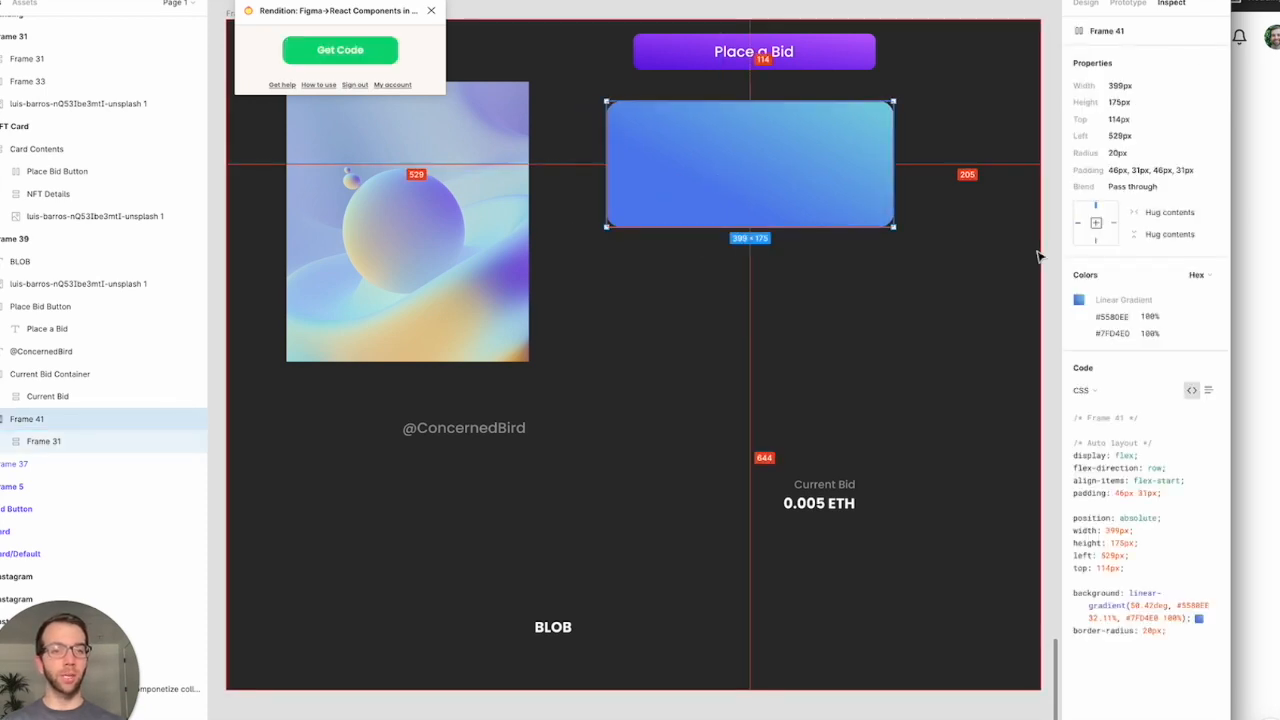
pyautogui.click(1085, 7)
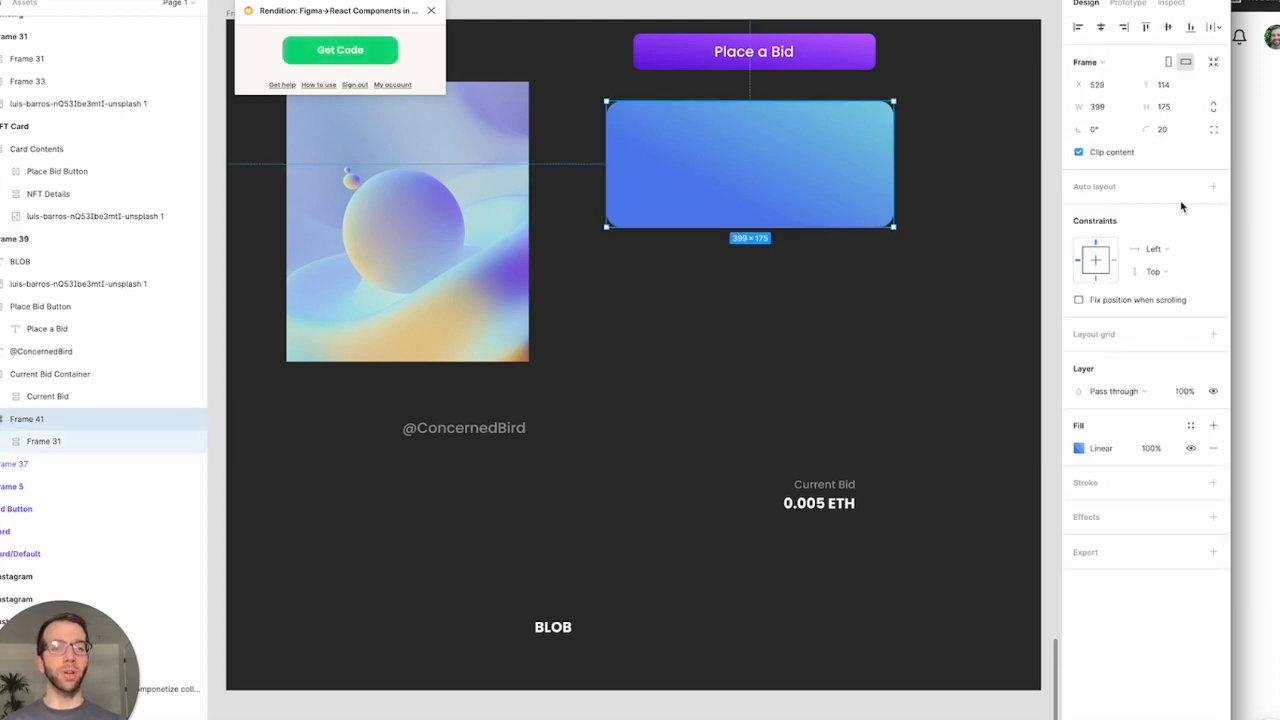
pyautogui.click(1213, 186)
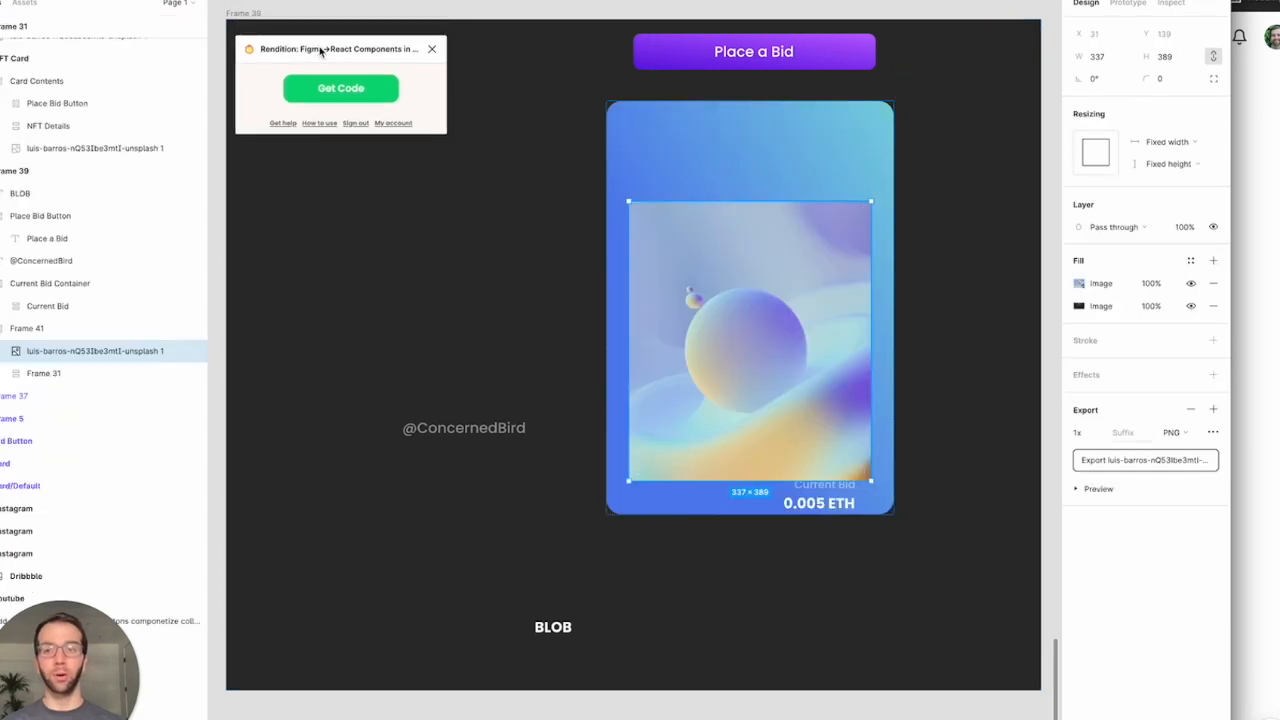
pyautogui.moveTo(248, 55)
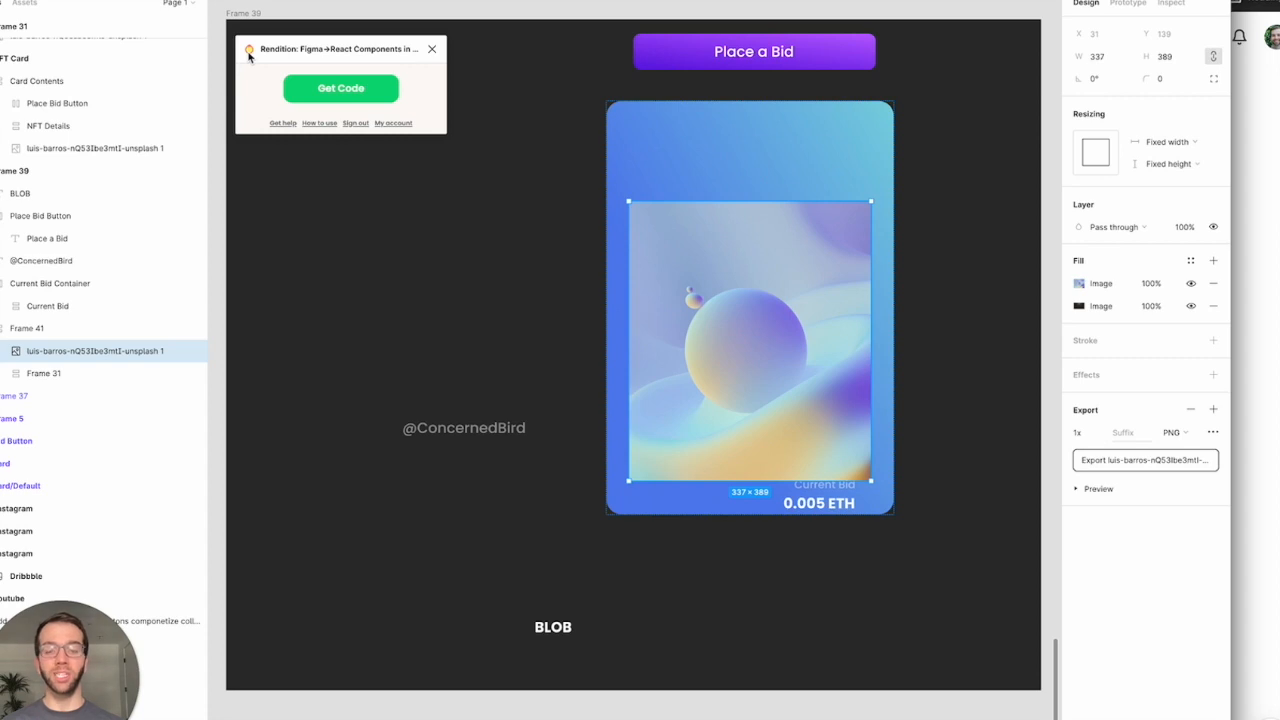
pyautogui.click(432, 48)
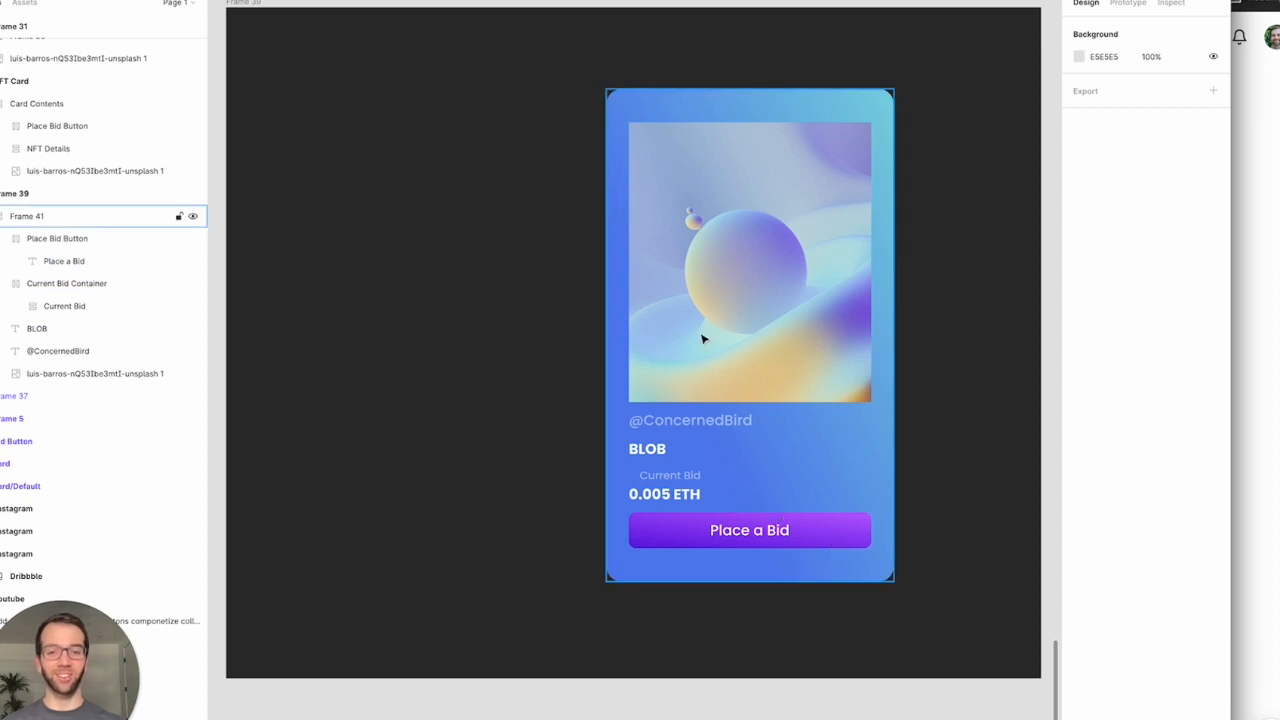
pyautogui.moveTo(683, 459)
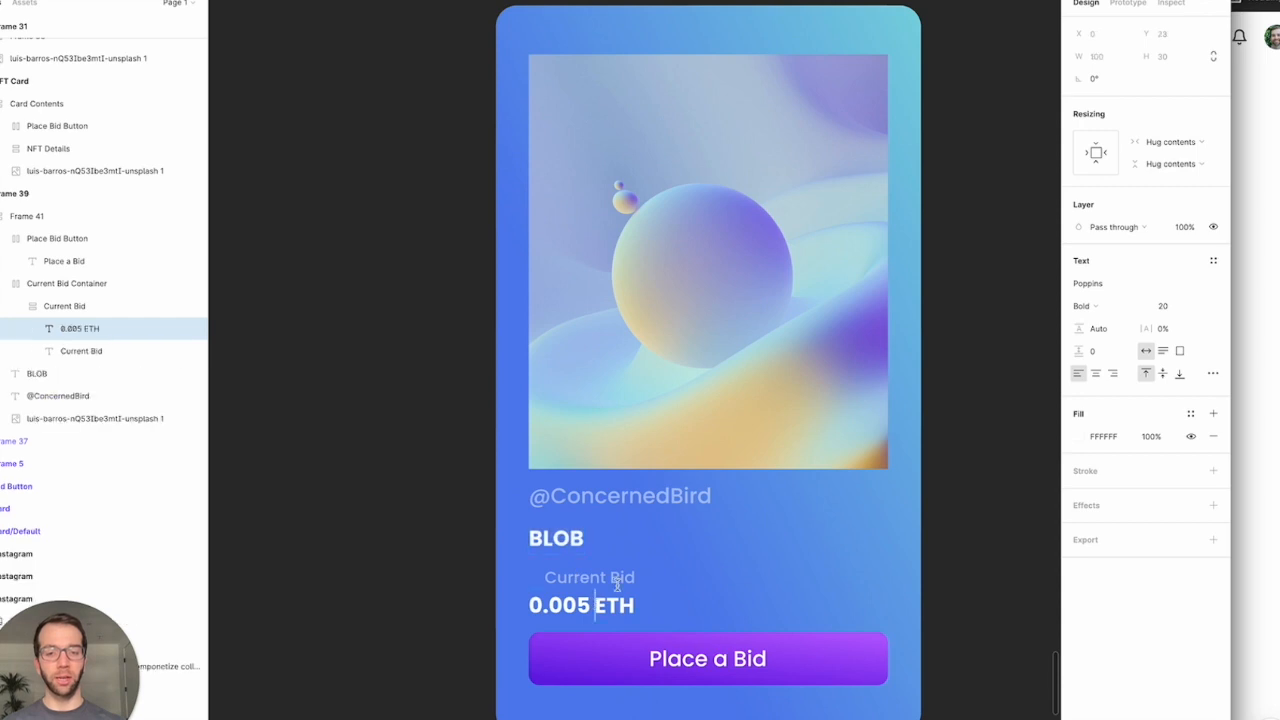
# - Select the current bid block inside the gradient card
pyautogui.click(620, 496)
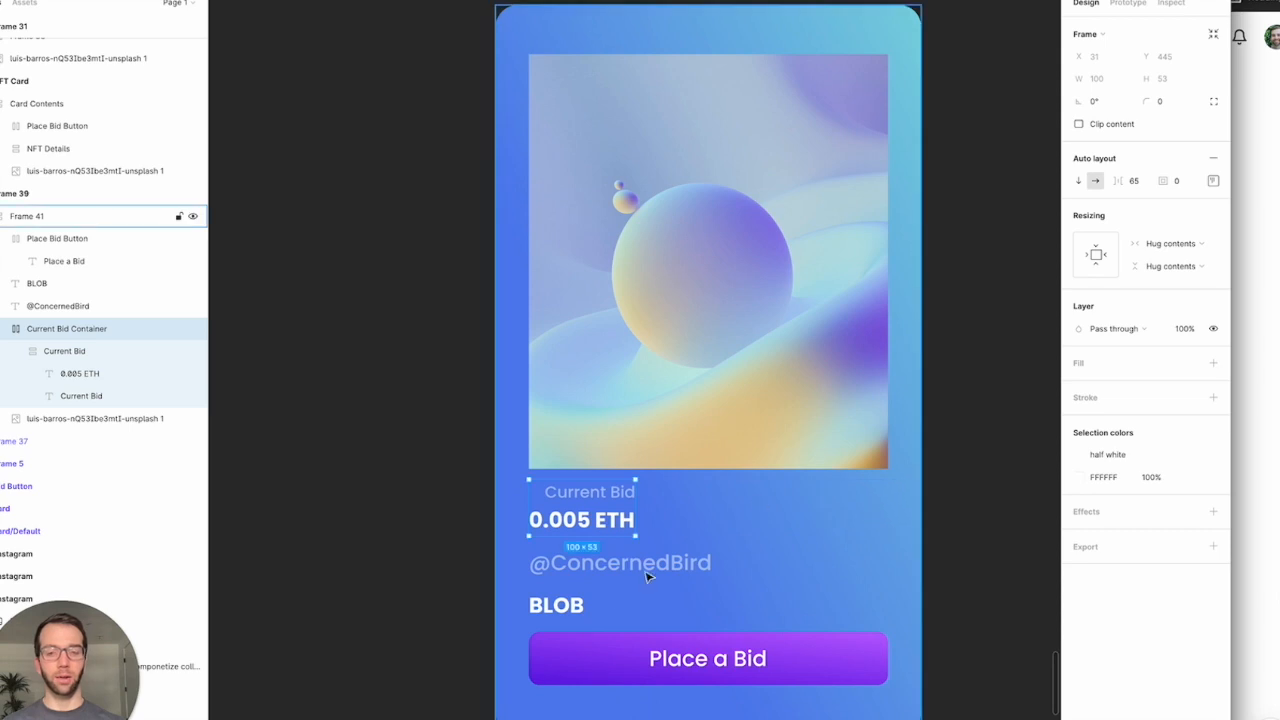
pyautogui.click(620, 563)
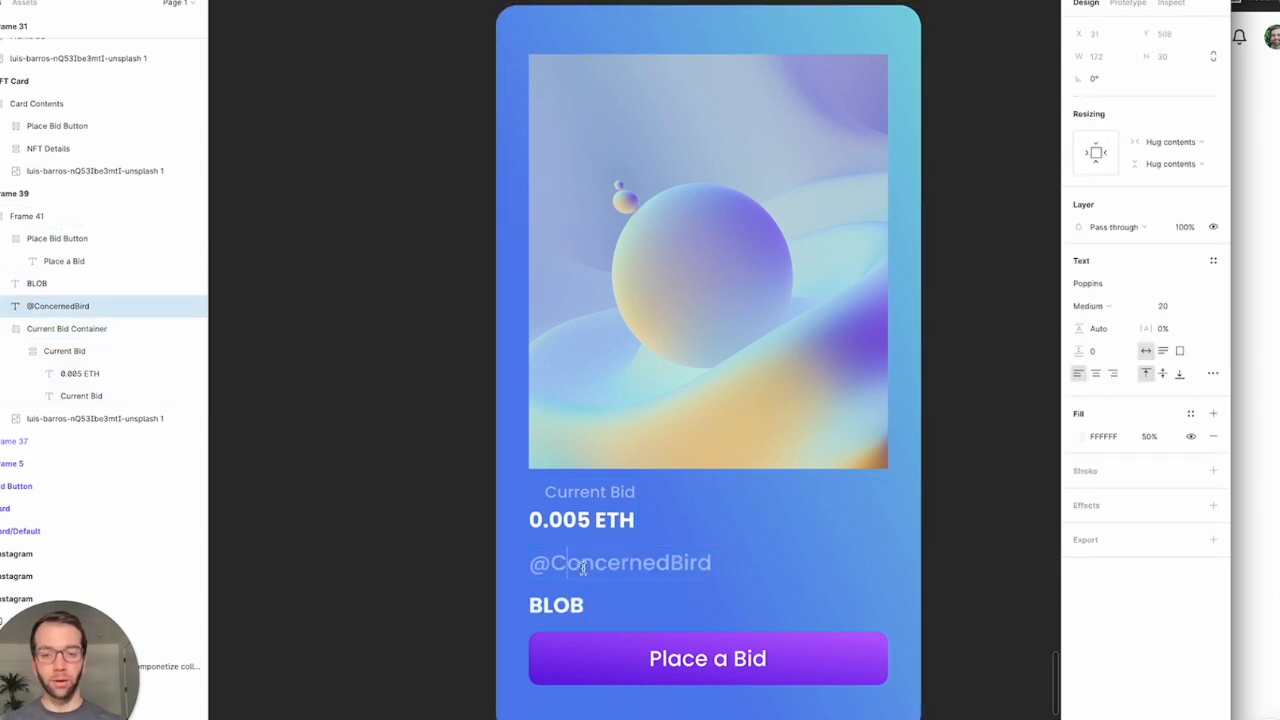
pyautogui.click(37, 283)
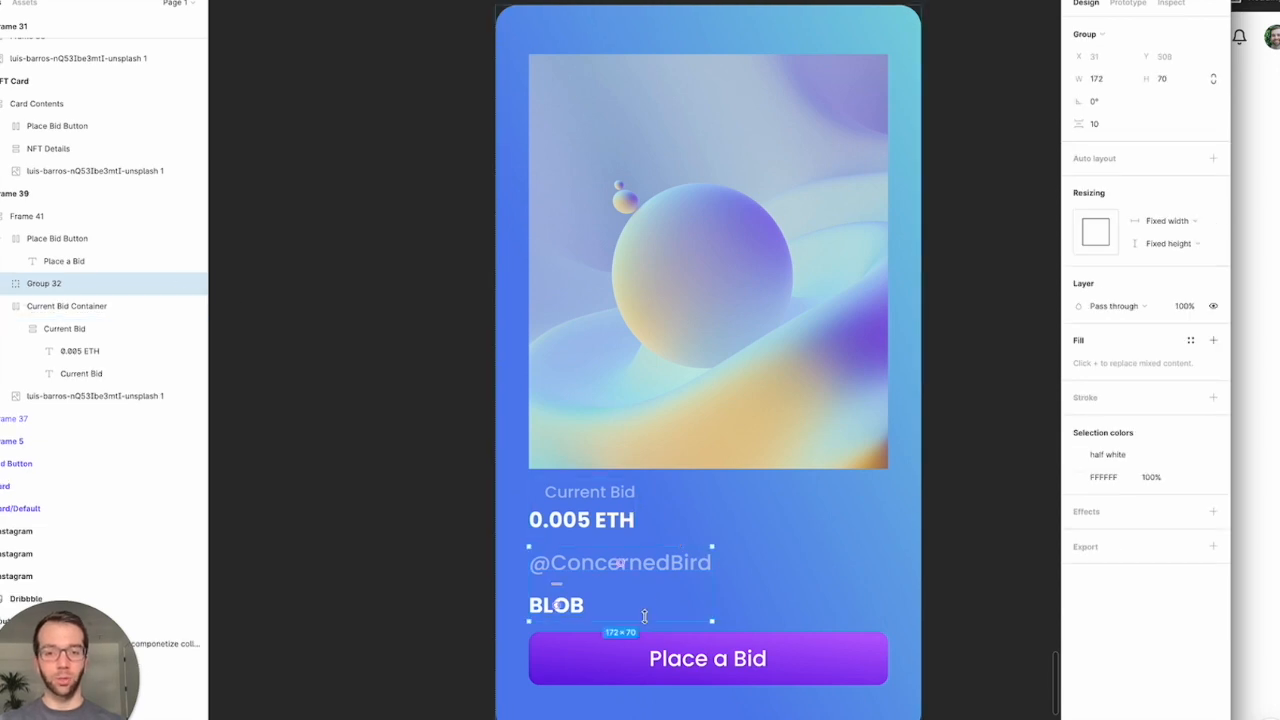
pyautogui.rightClick(44, 283)
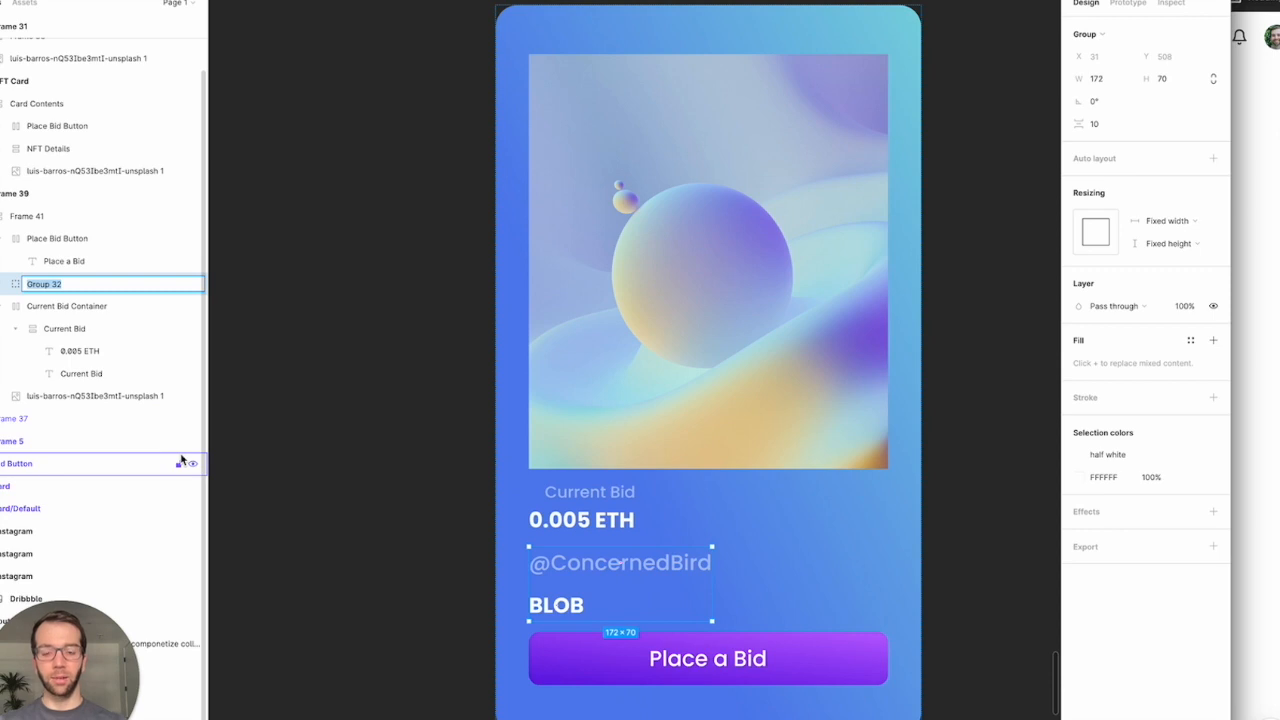
pyautogui.write('ArtistAndTitle')
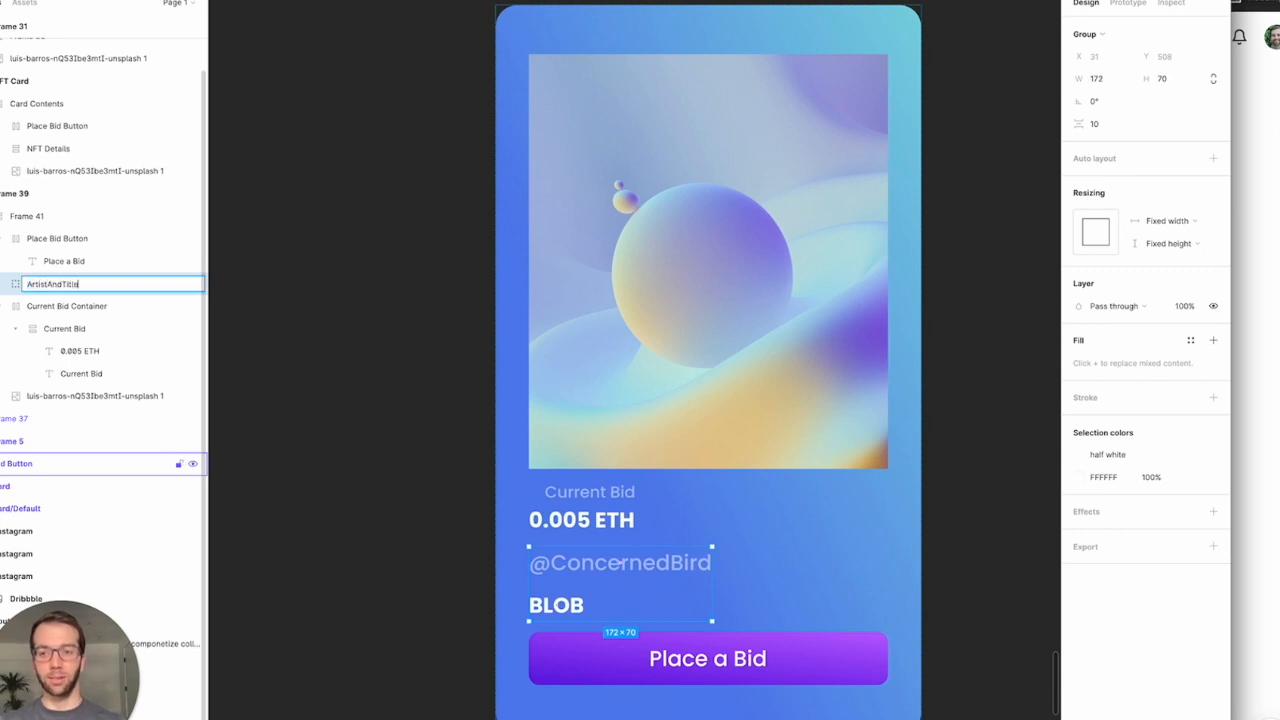
pyautogui.press('Enter')
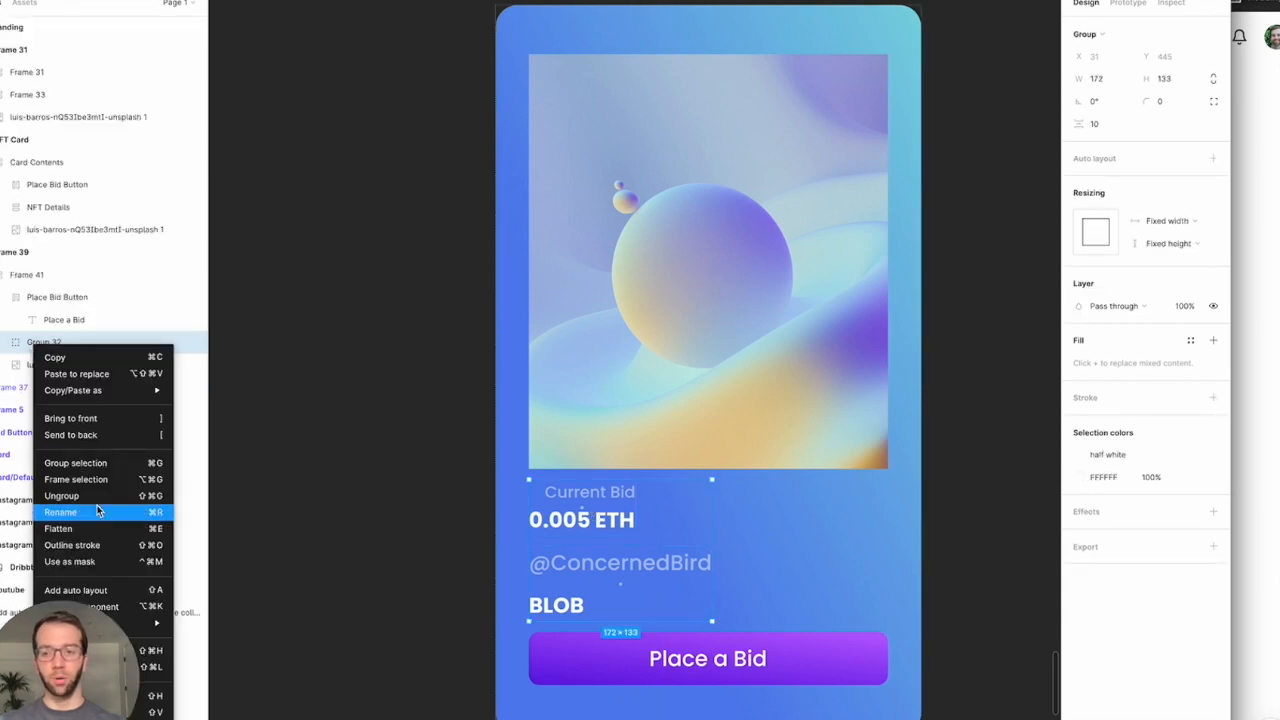
# - Rename the combined artist-and-bid group to 'CardInfo'
pyautogui.click(60, 512)
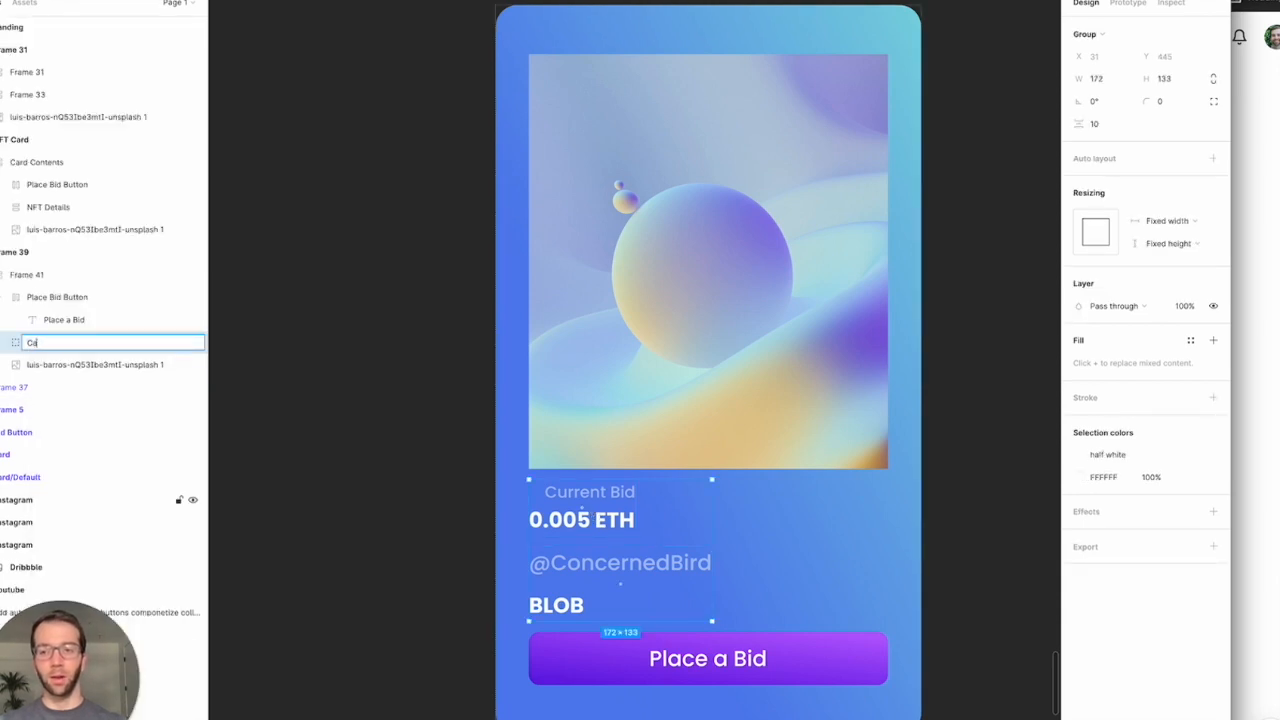
pyautogui.write('CardInfo')
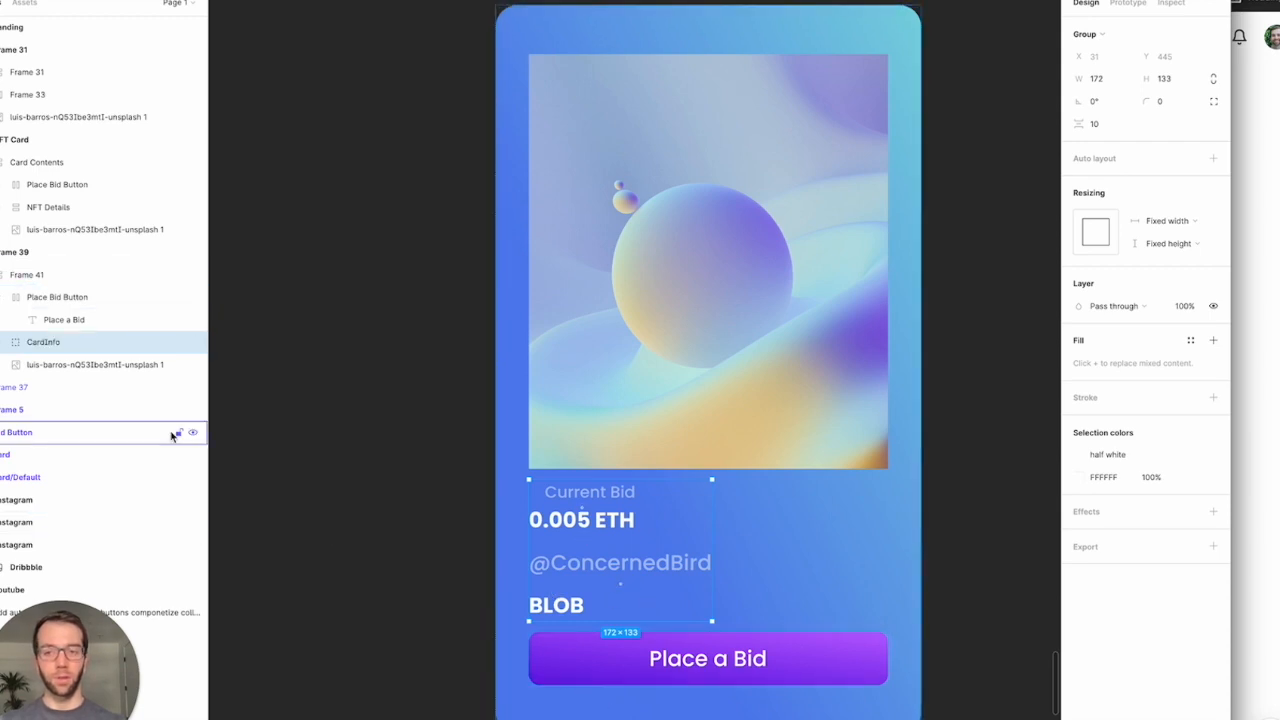
pyautogui.doubleClick(43, 342)
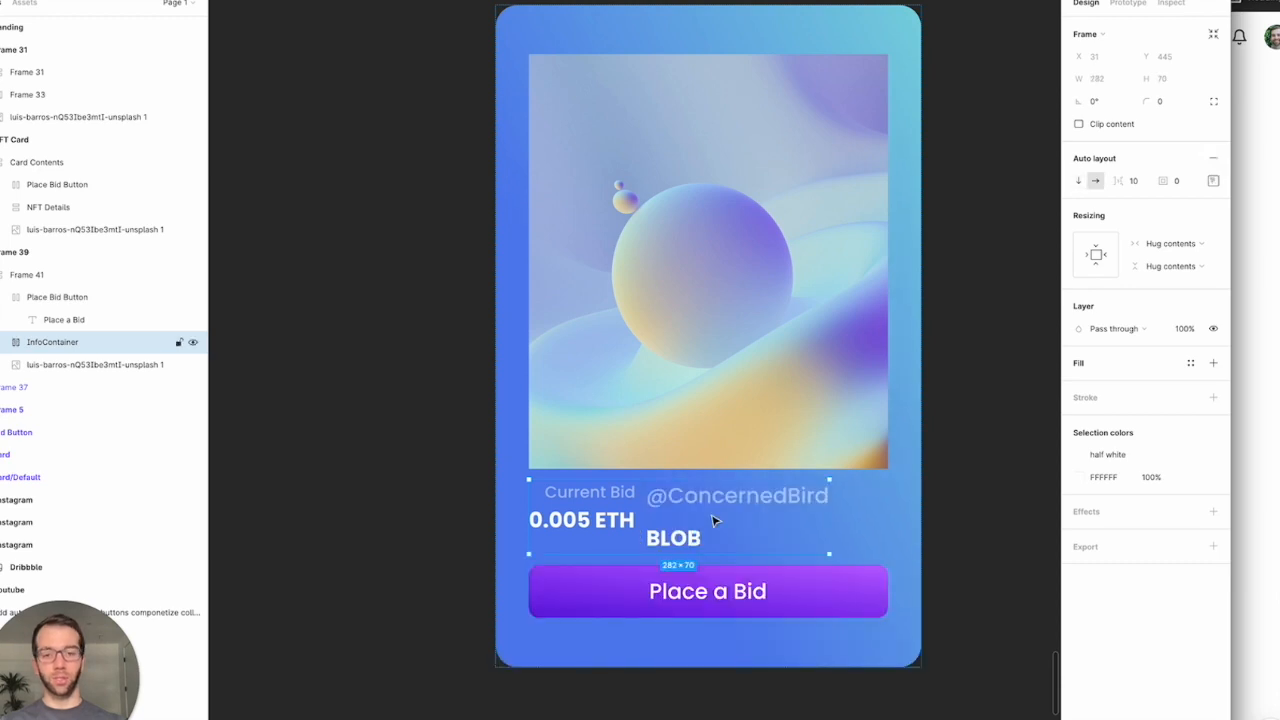
# - Stretch the info row to full card width and set its spacing to Space between
pyautogui.moveTo(829, 506); pyautogui.dragTo(887, 506)
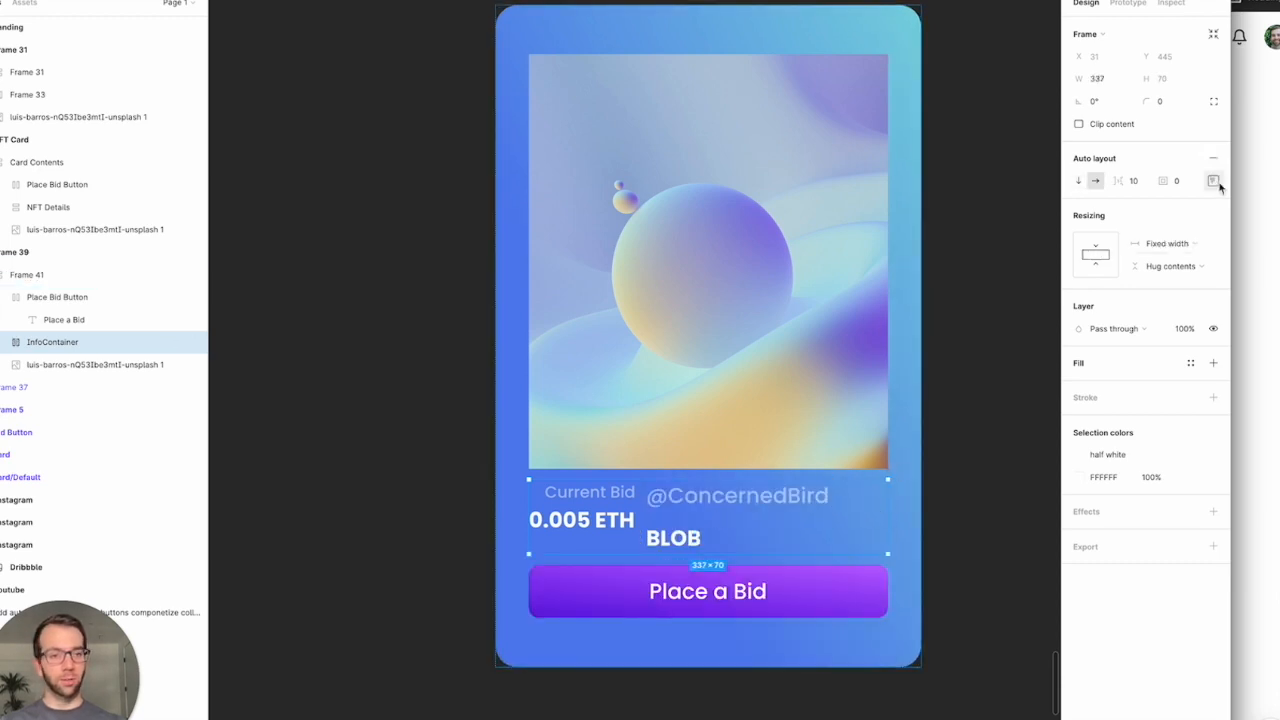
pyautogui.click(1213, 181)
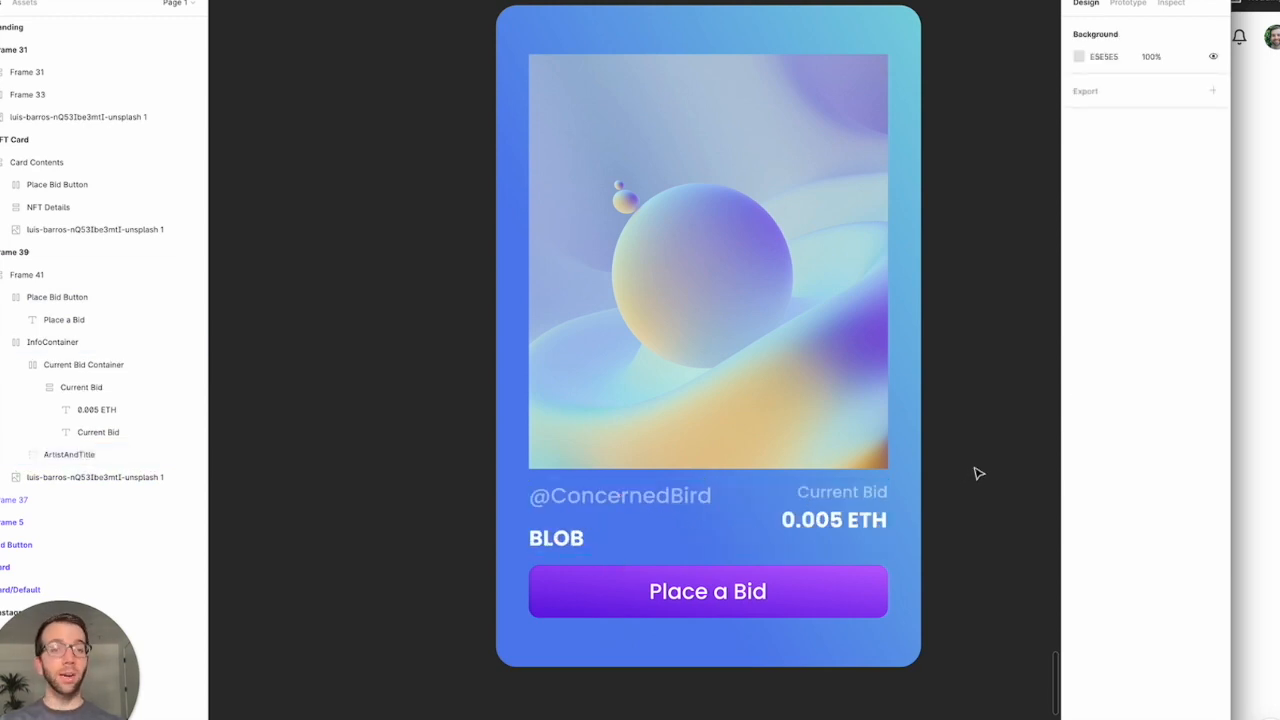
pyautogui.moveTo(433, 204)
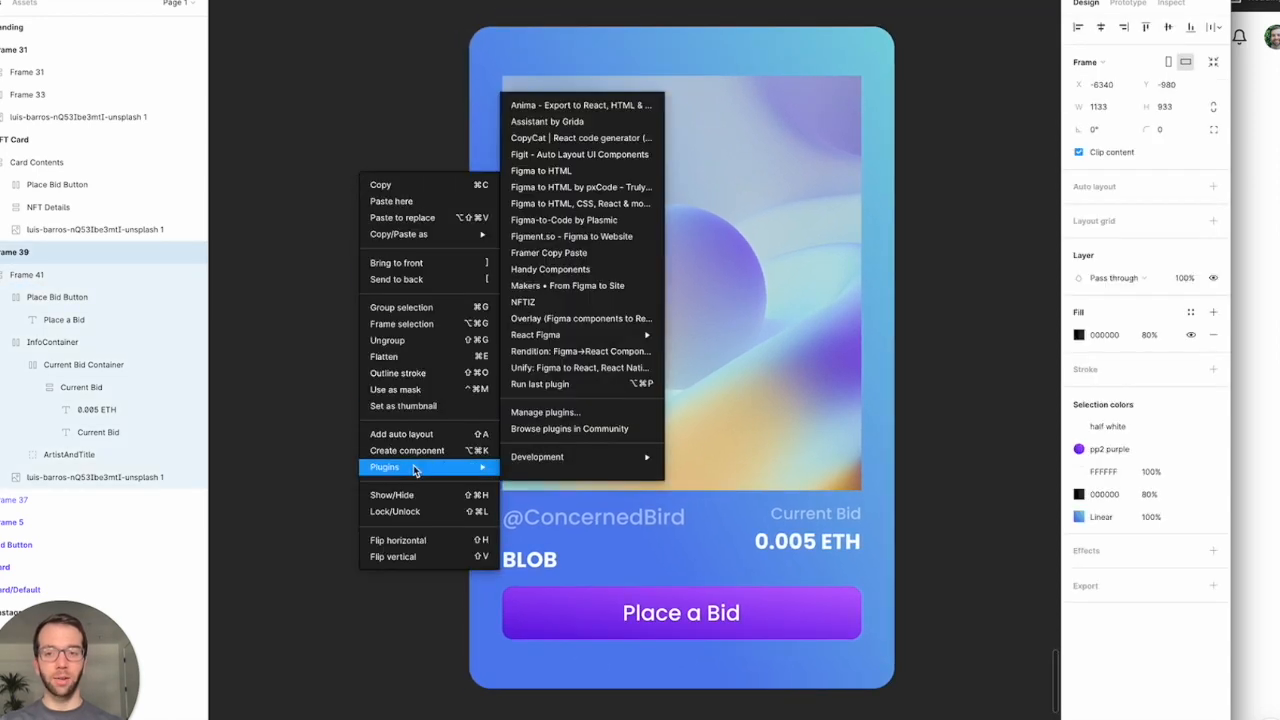
# - Relaunch Rendition on the whole card frame and request its React code
pyautogui.click(264, 270)
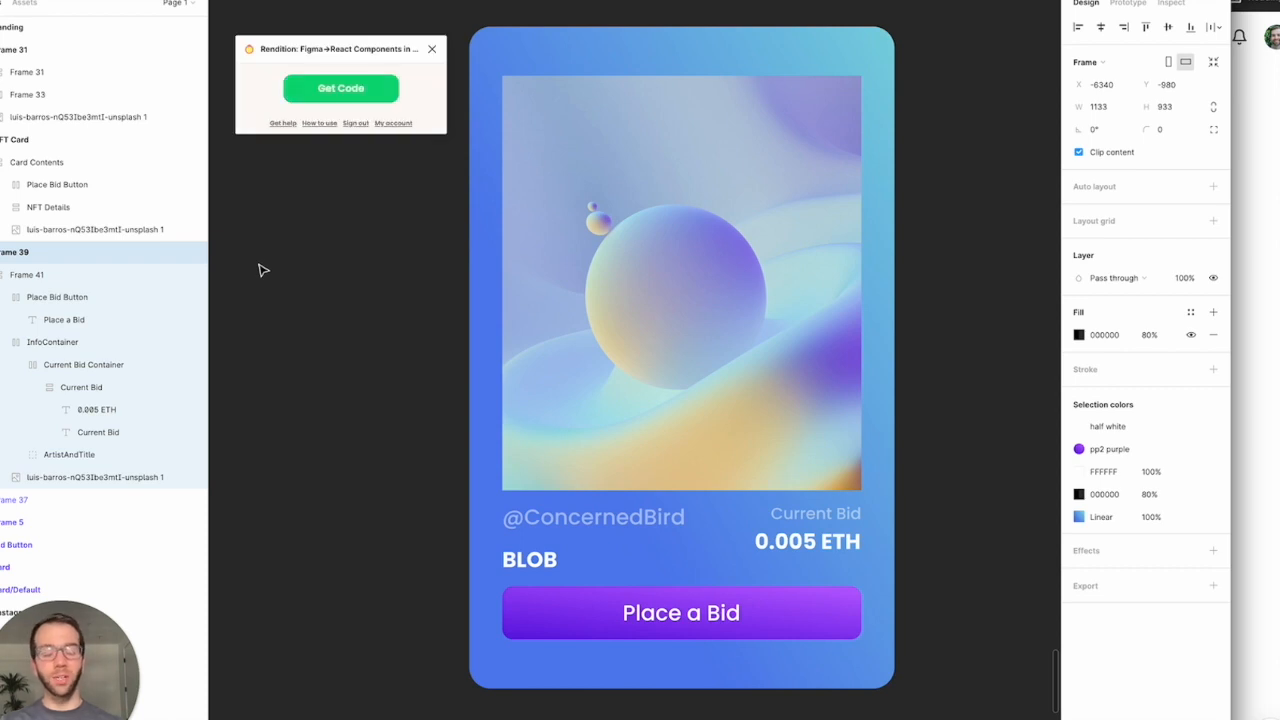
pyautogui.click(27, 274)
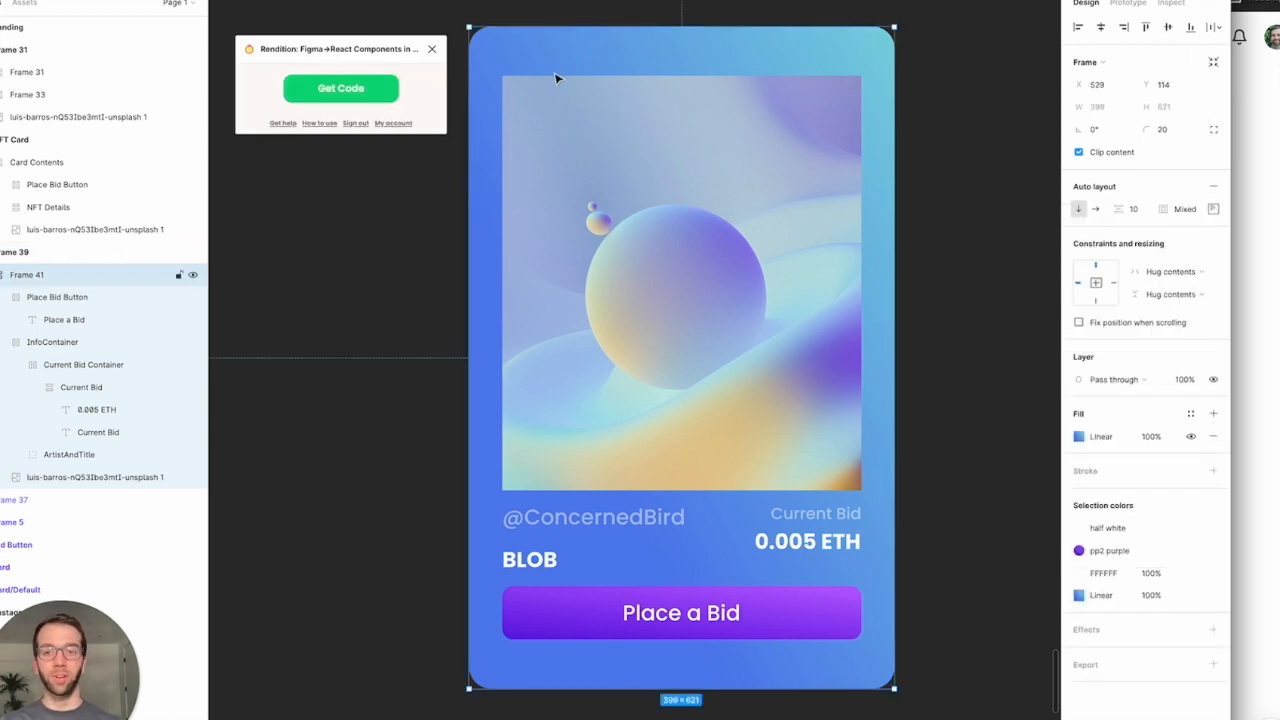
pyautogui.click(341, 88)
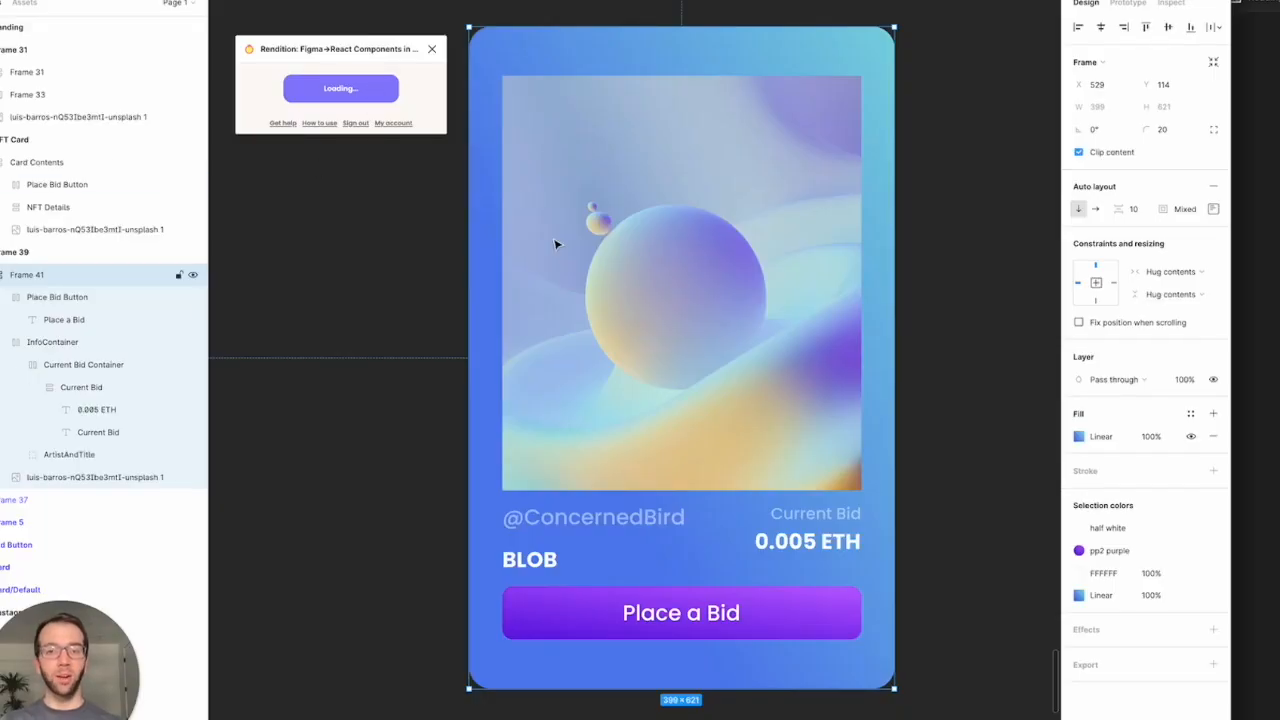
pyautogui.moveTo(983, 394)
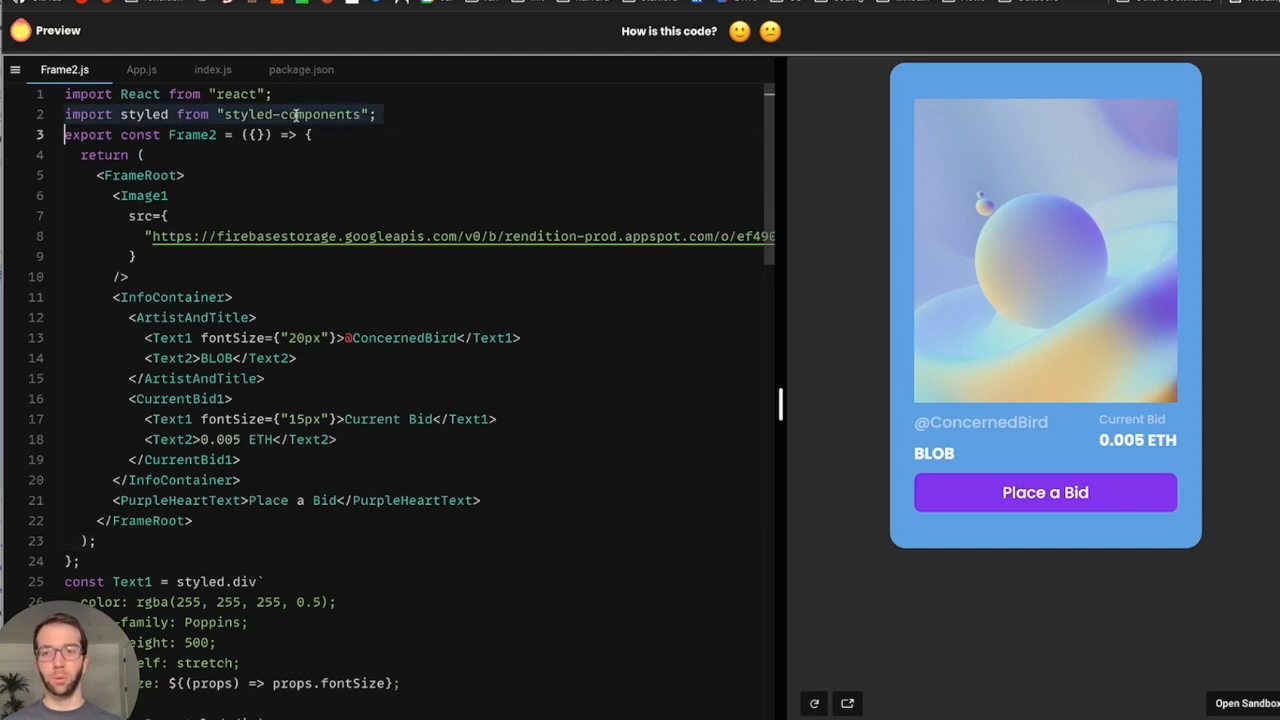
pyautogui.moveTo(290, 306)
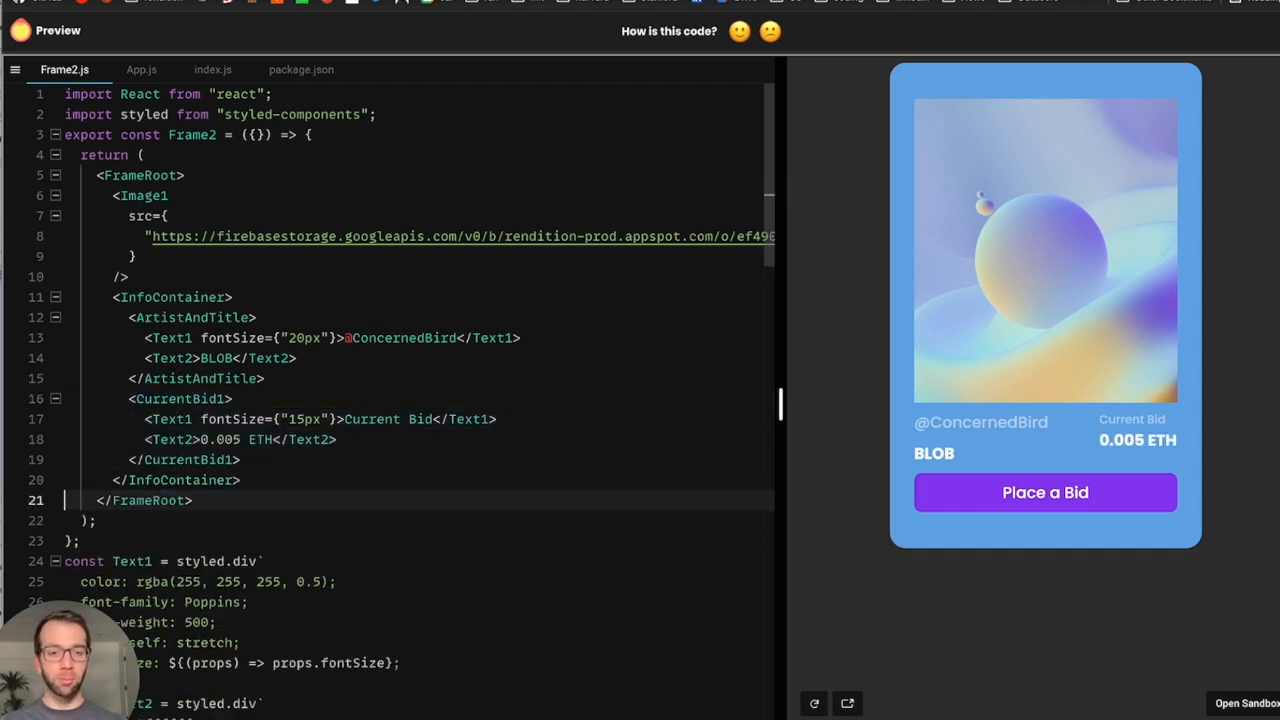
# - Add <PurpleHeartText>Place a Bid</PurpleHeartText> above </FrameRoot> in Frame2.js
pyautogui.write('<PurpleHeartText>Place a Bid</PurpleHeartText>')
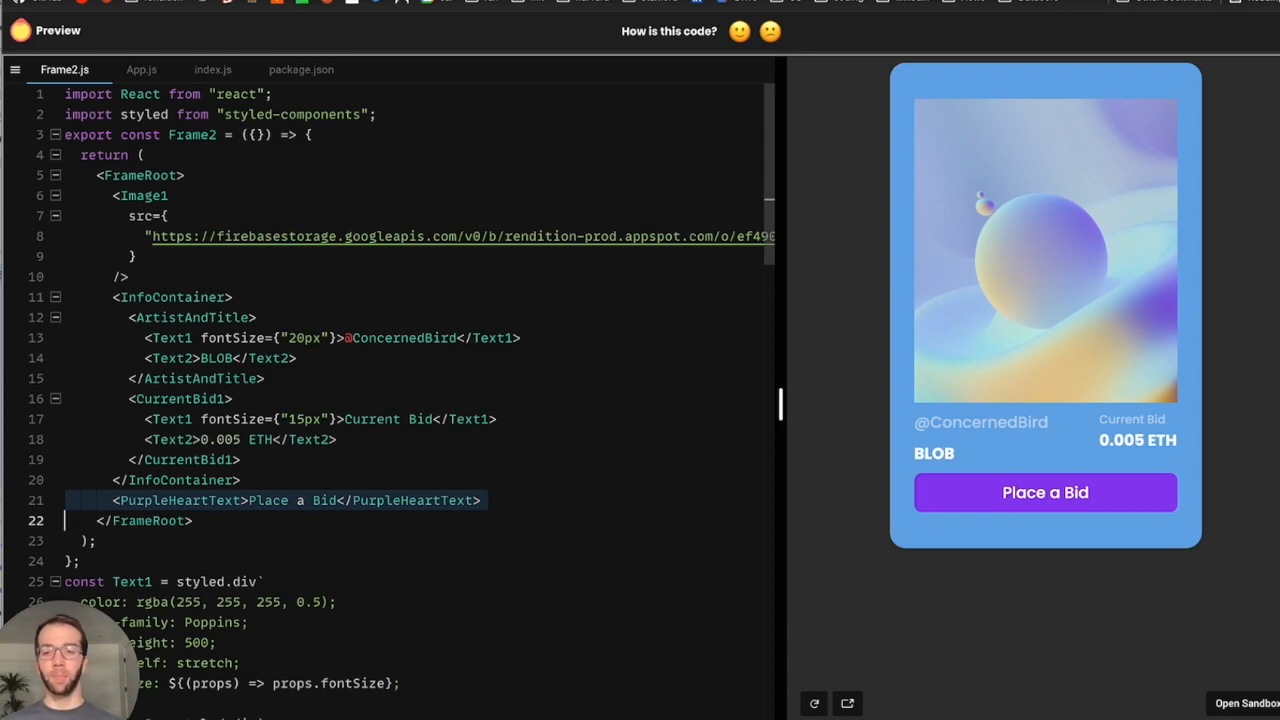
pyautogui.scroll(-3)
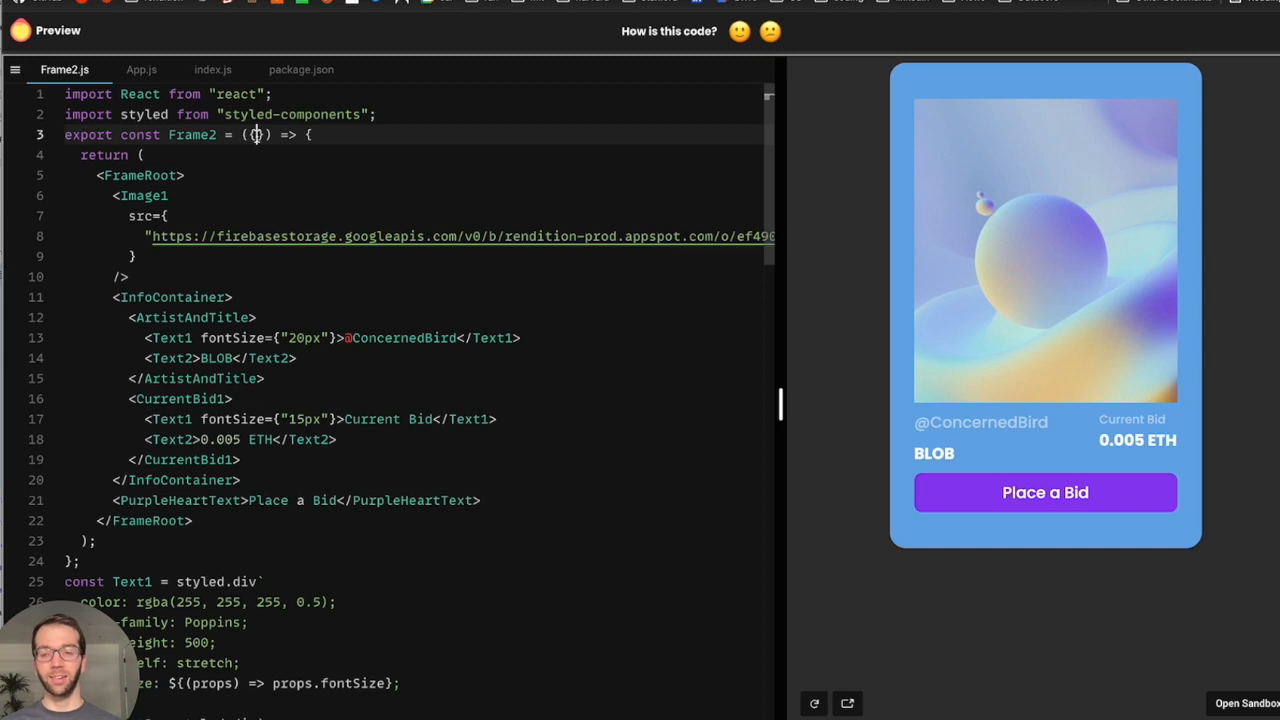
pyautogui.click(141, 69)
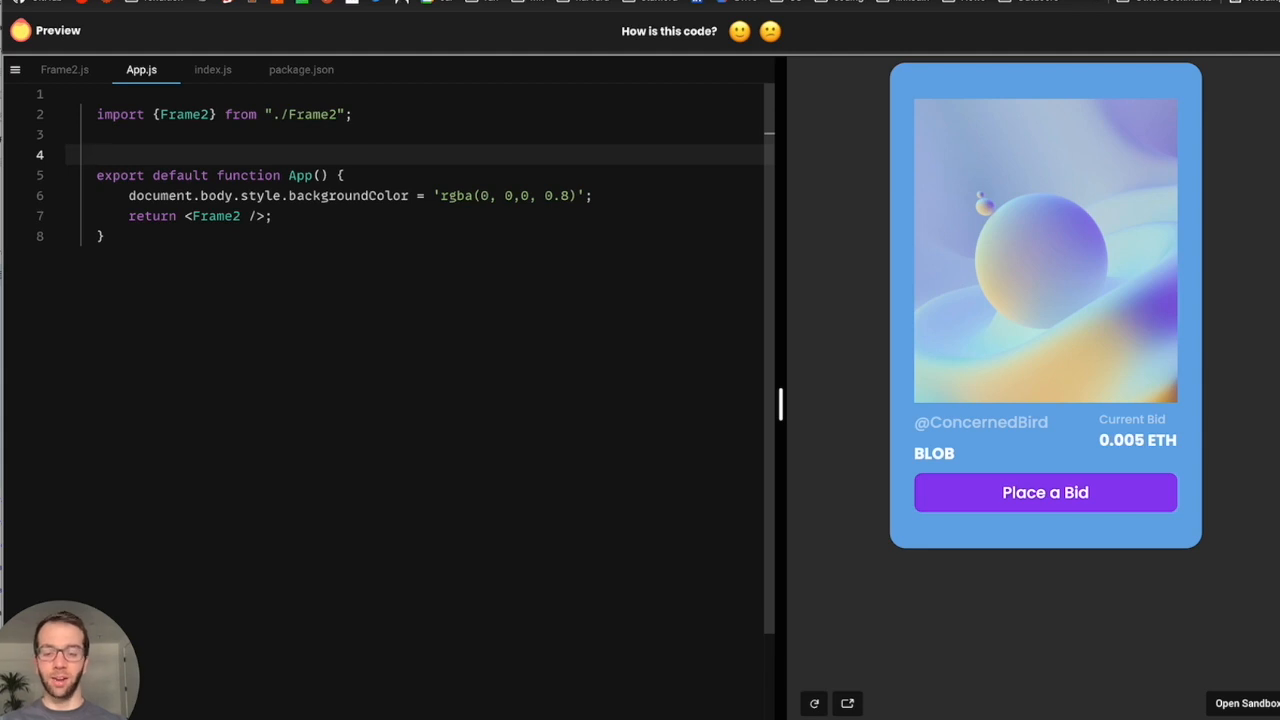
# - Declare artist, bid, title and image constants in App.js
pyautogui.write('const artist = ;')
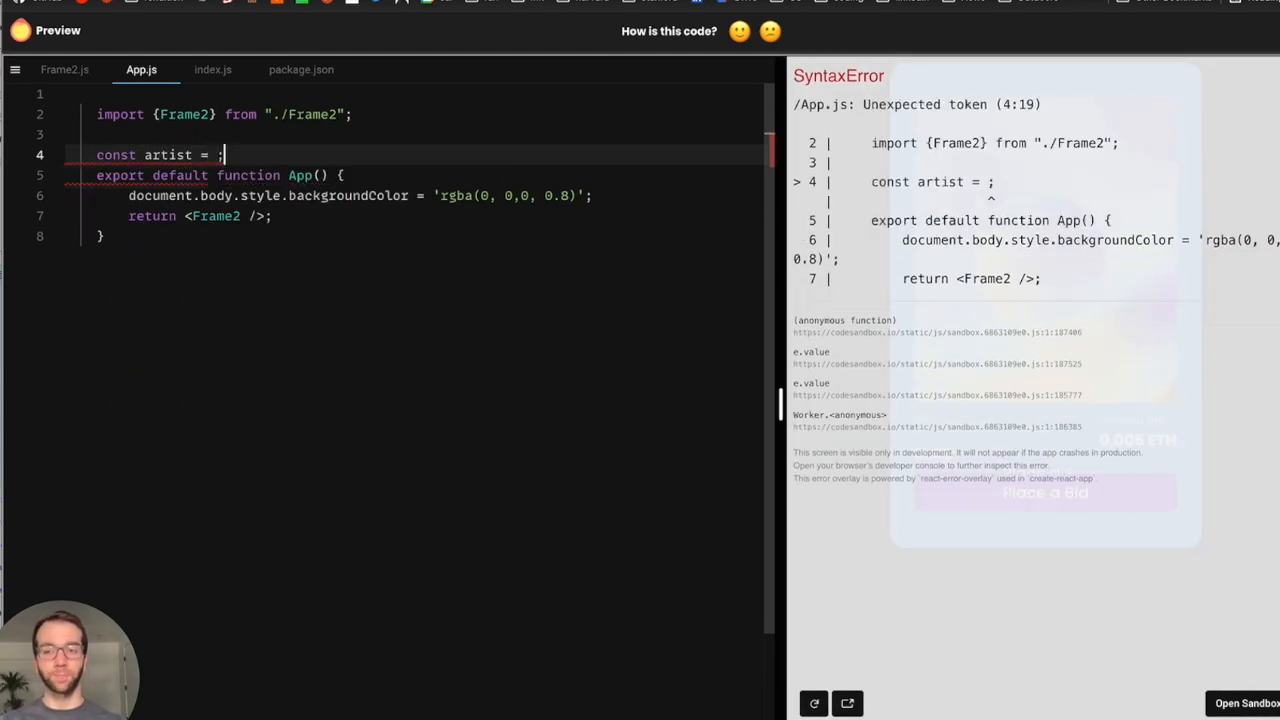
pyautogui.write("''l")
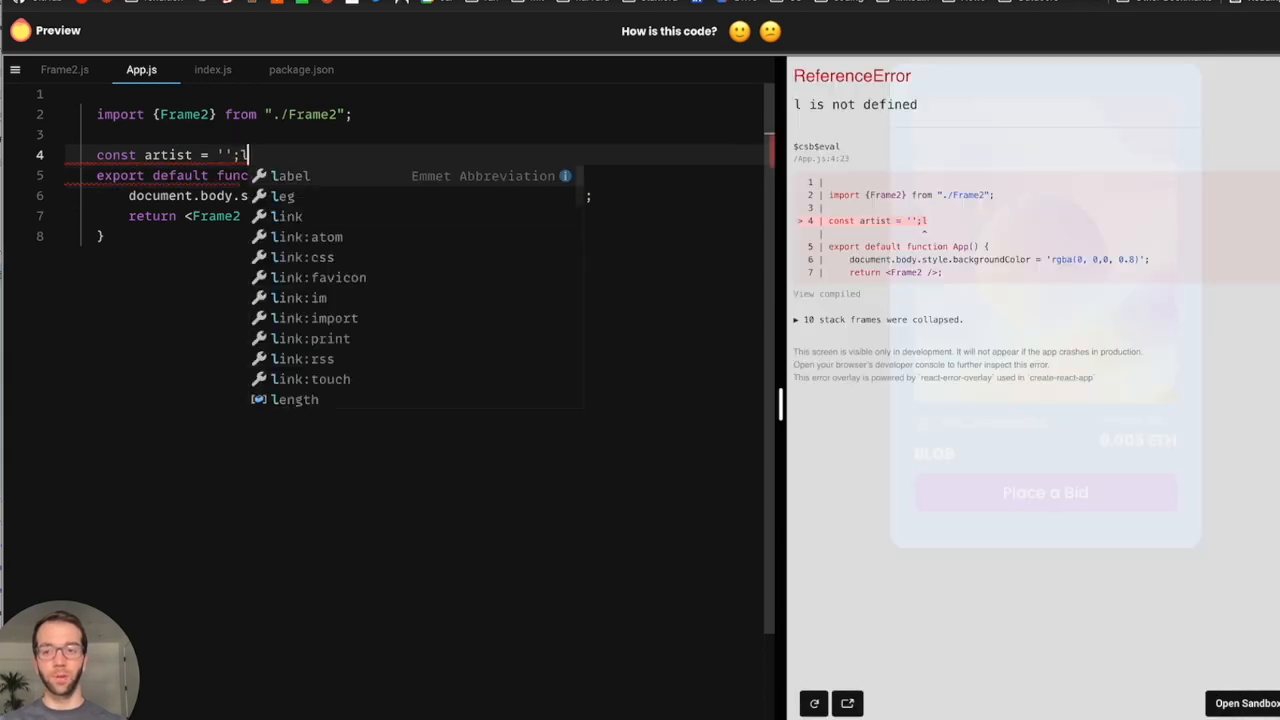
pyautogui.write('const')
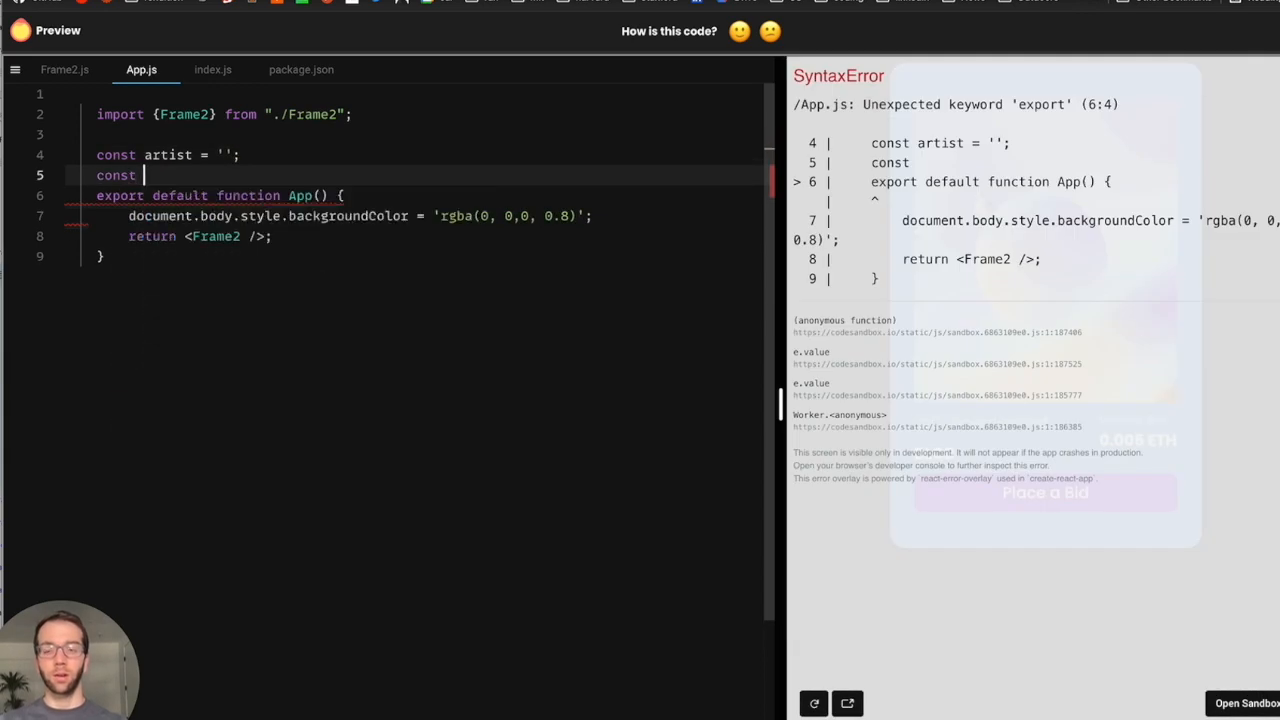
pyautogui.write('bid')
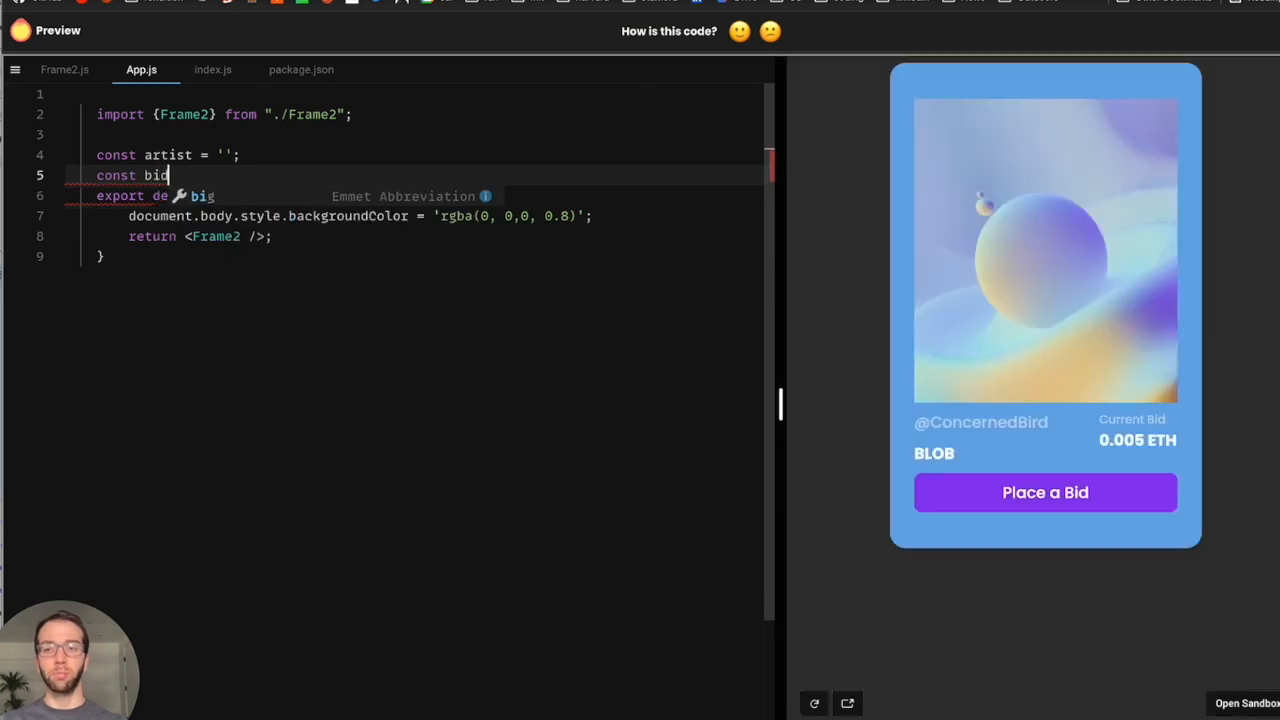
pyautogui.write("= '.005 ETH")
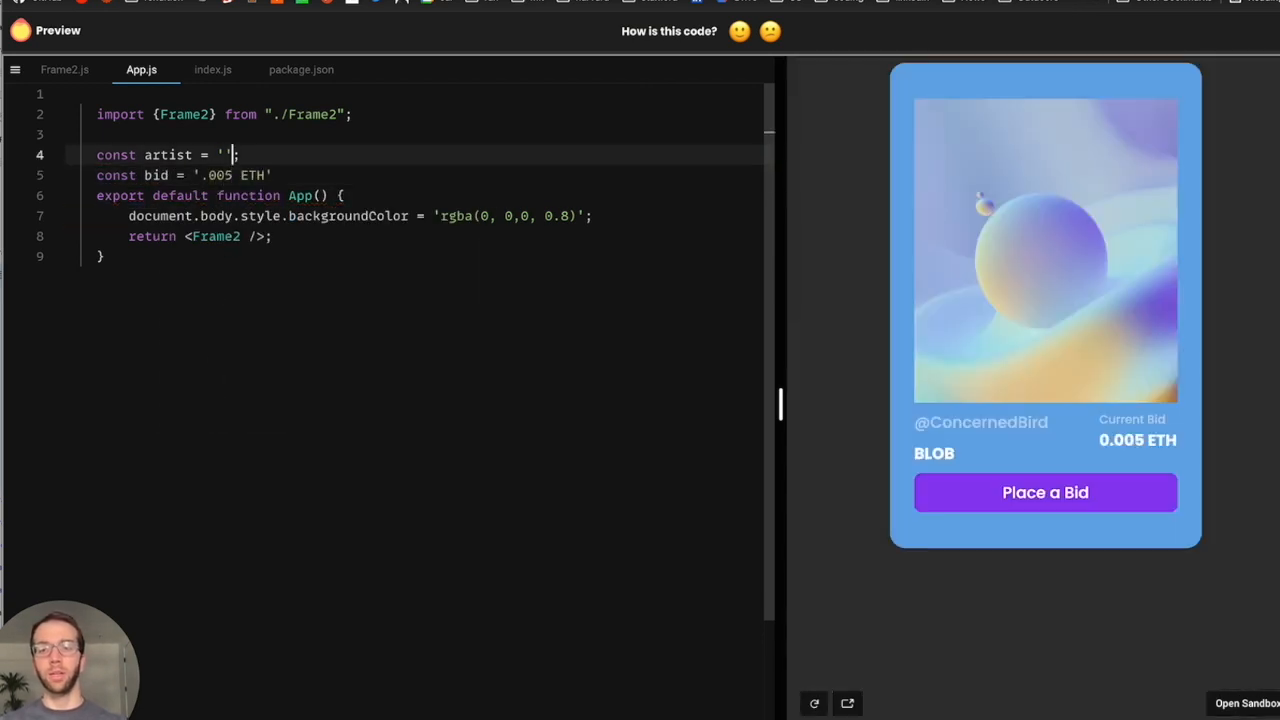
pyautogui.write('@ConcernedBird')
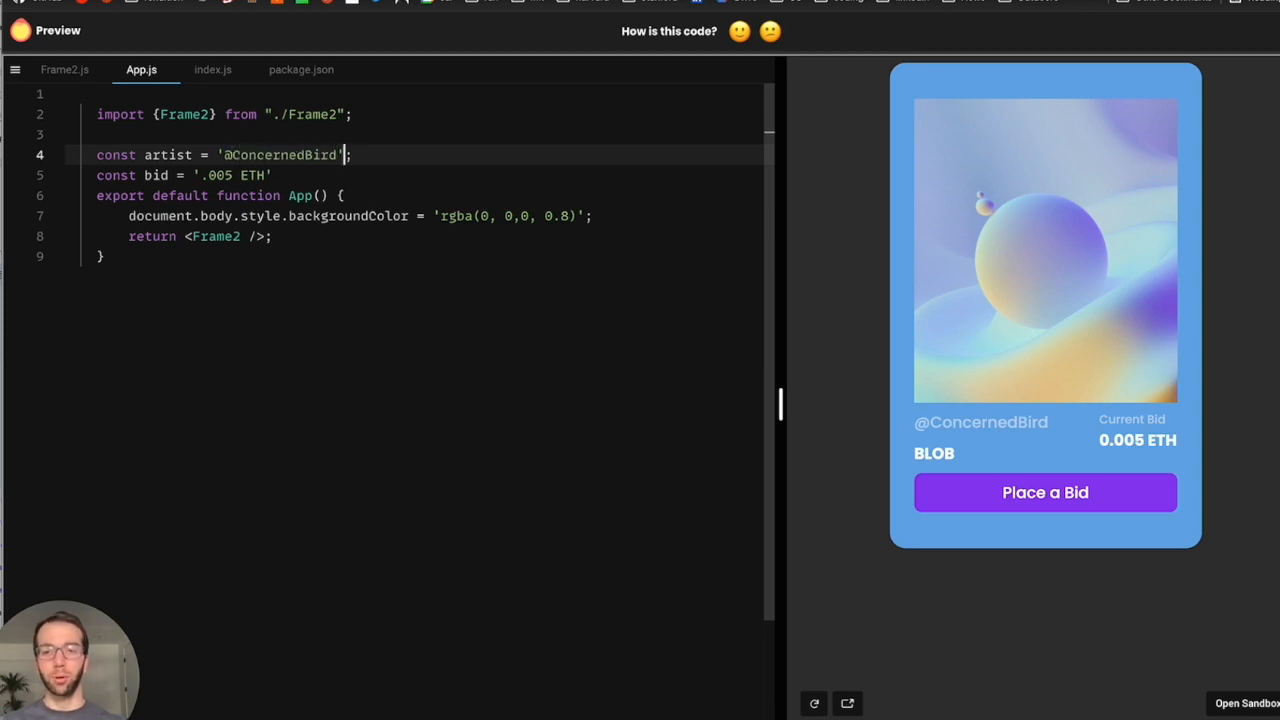
pyautogui.write('const')
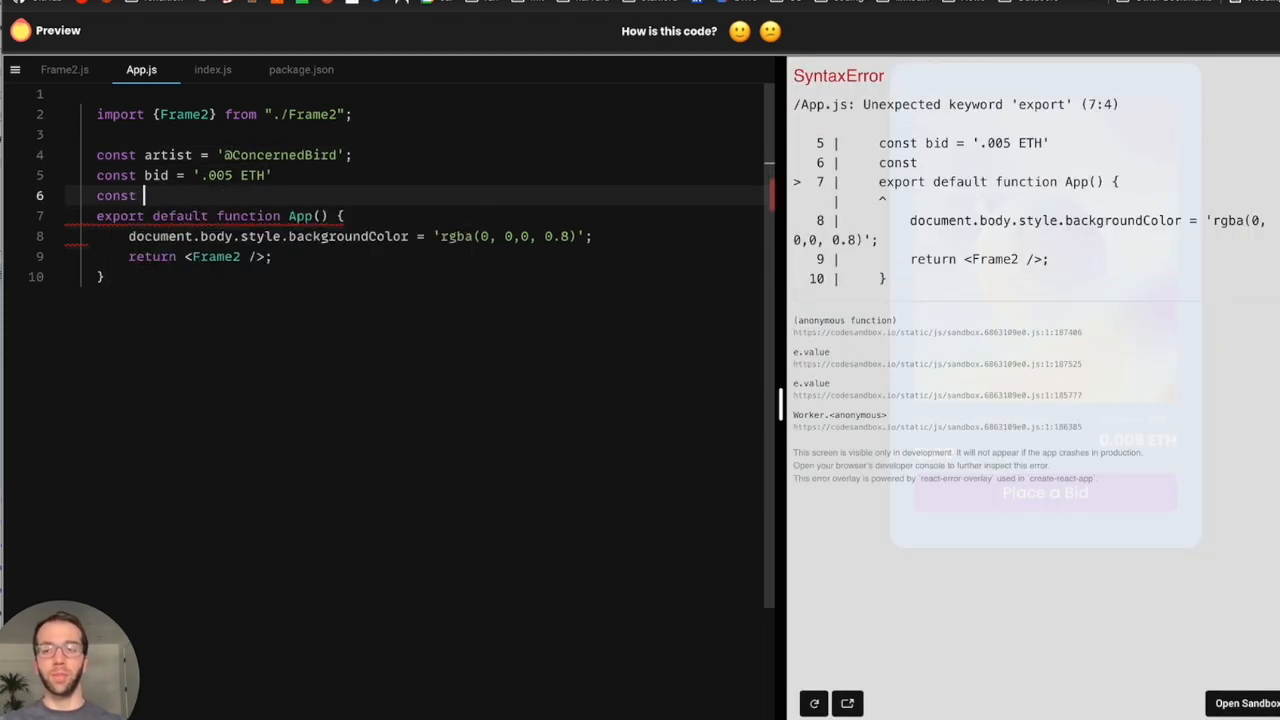
pyautogui.write('title =')
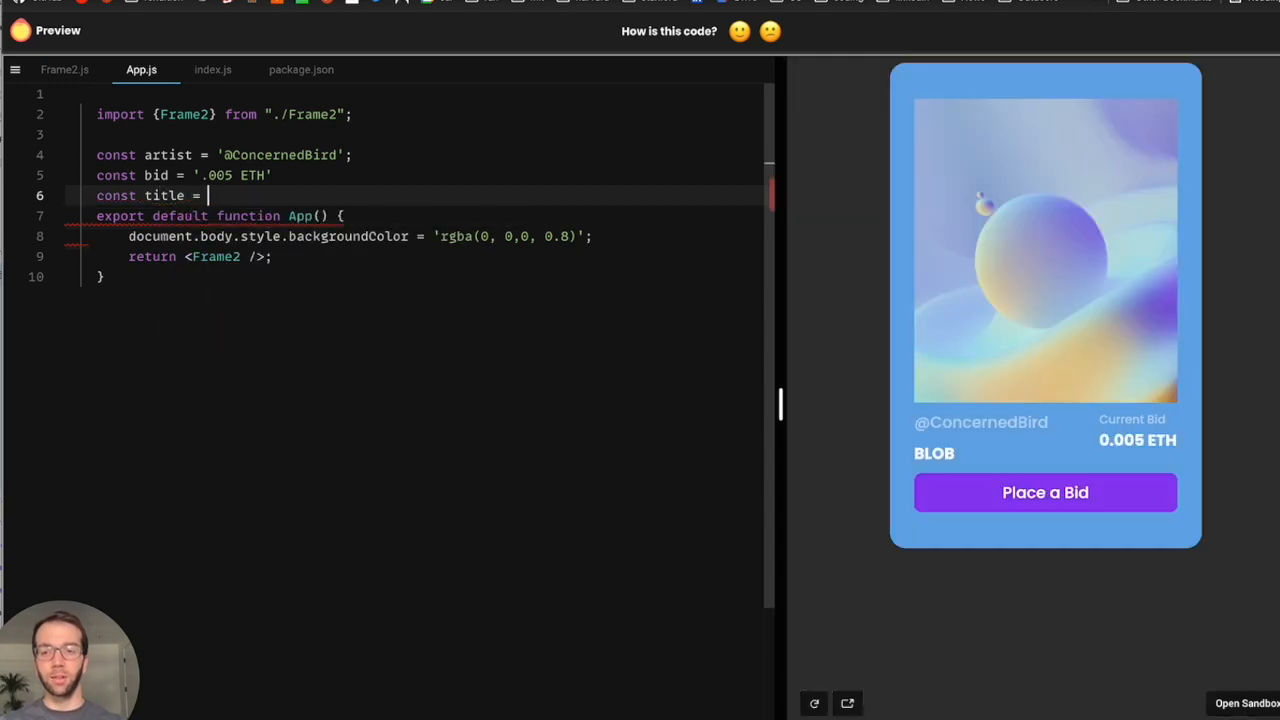
pyautogui.write("''")
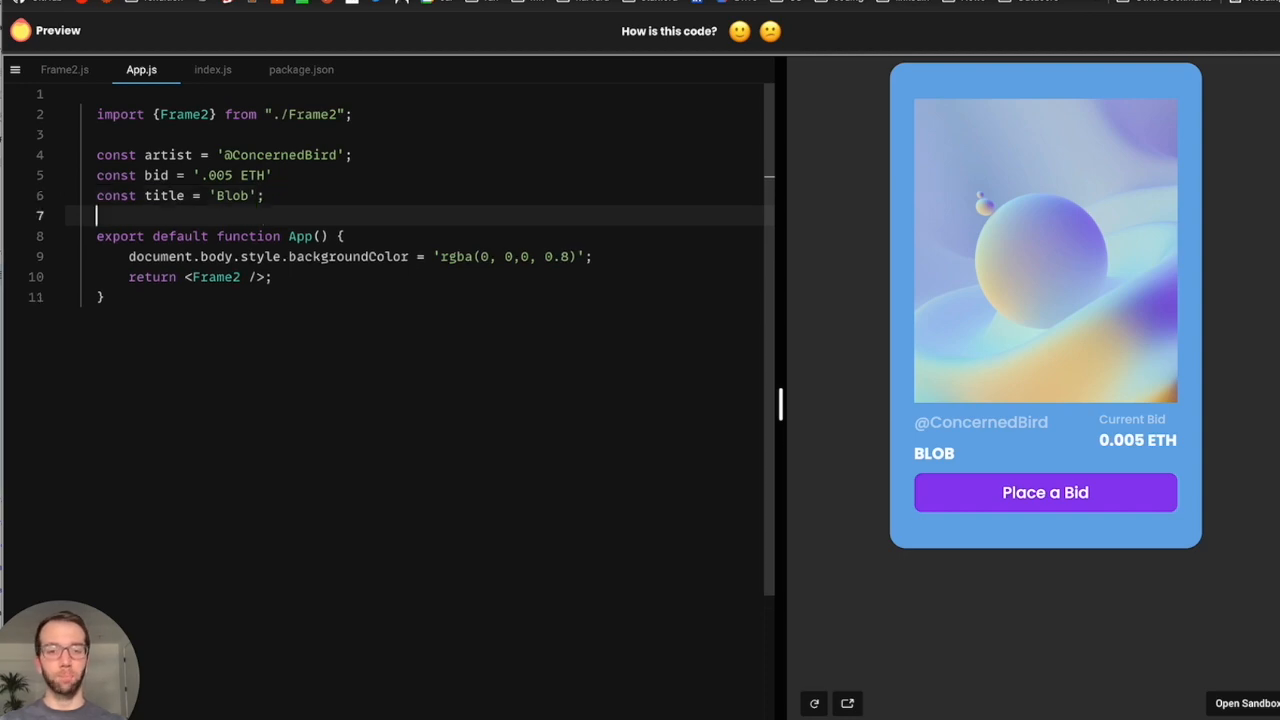
pyautogui.write('const')
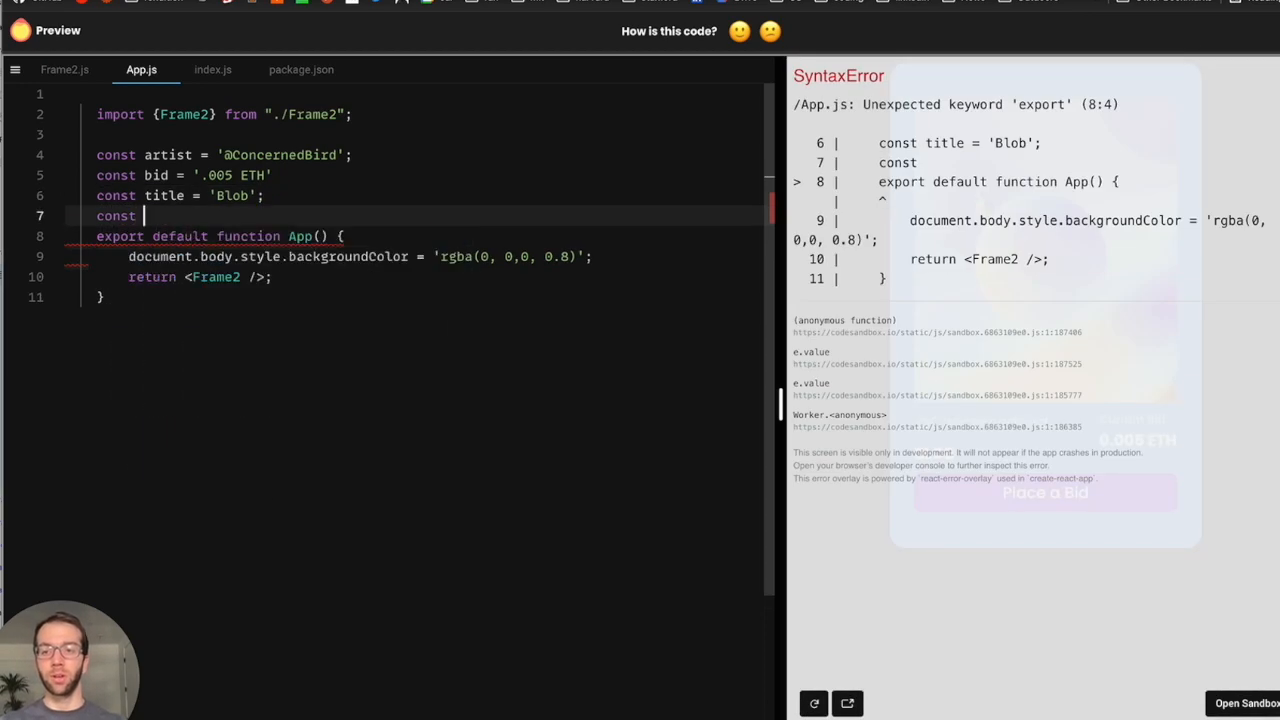
pyautogui.write("image = ''")
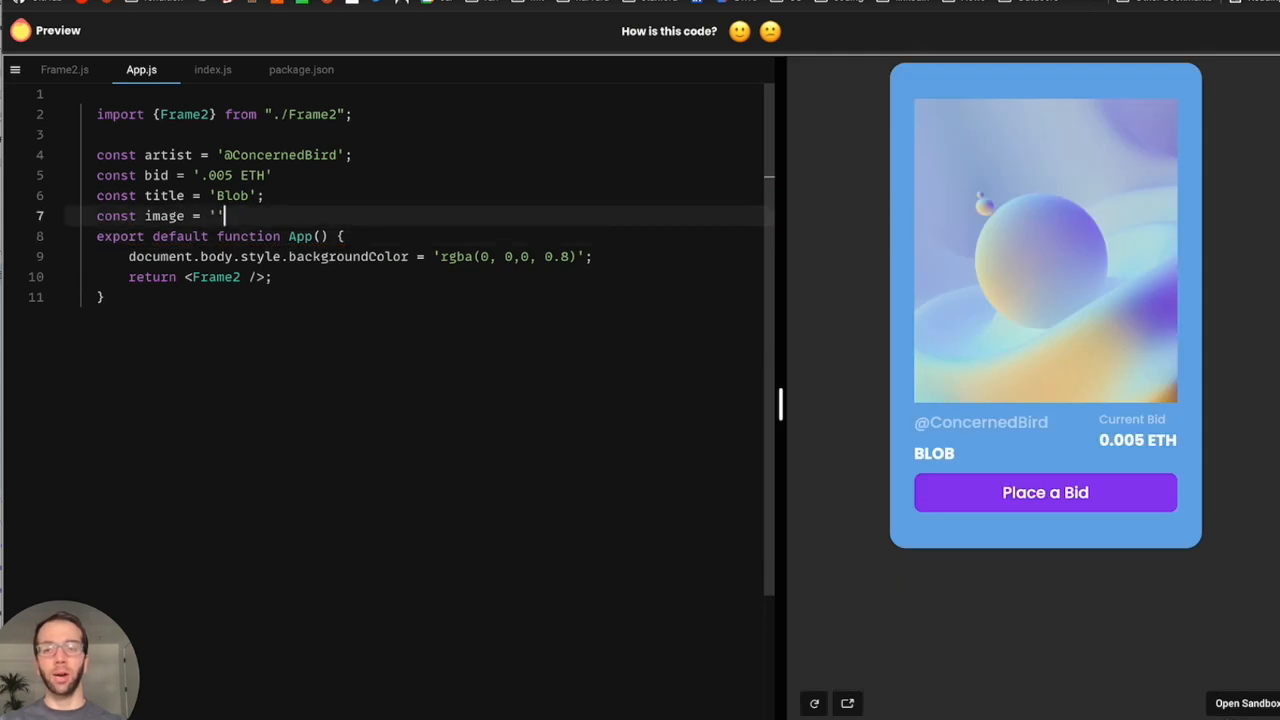
# - Copy the artwork image URL from Frame2.js for the image constant
pyautogui.click(63, 70)
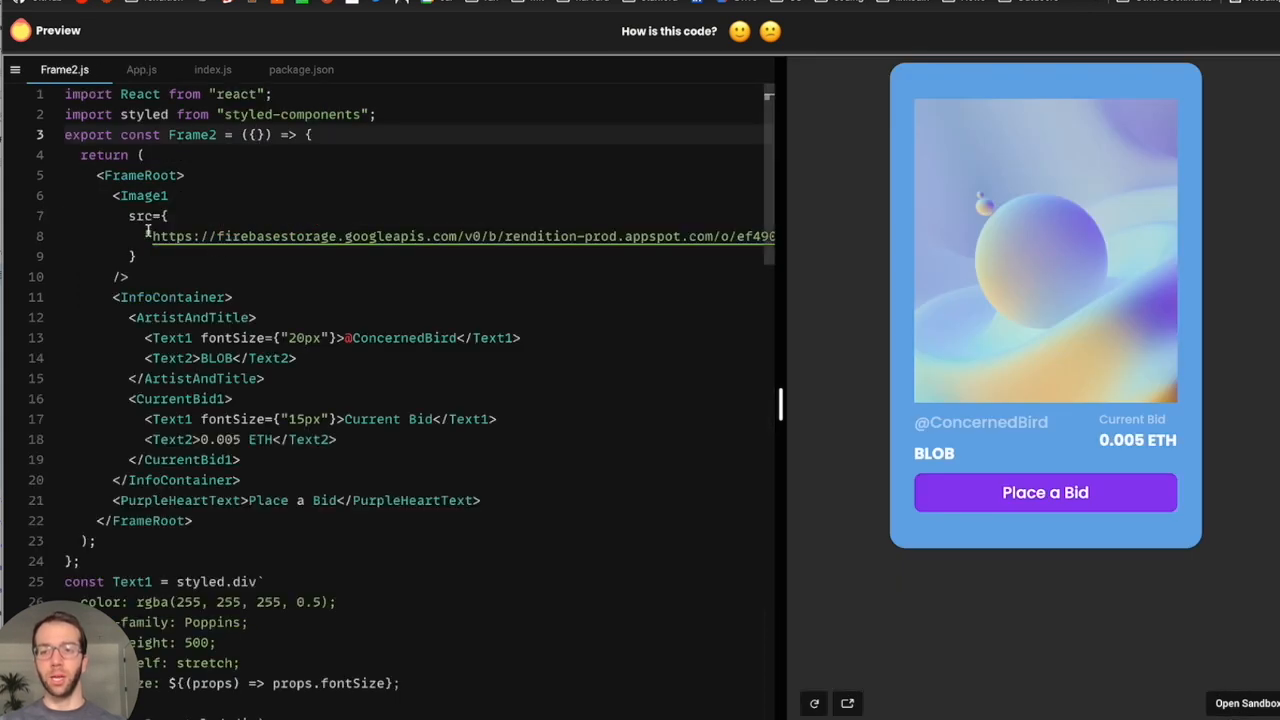
pyautogui.click(150, 235)
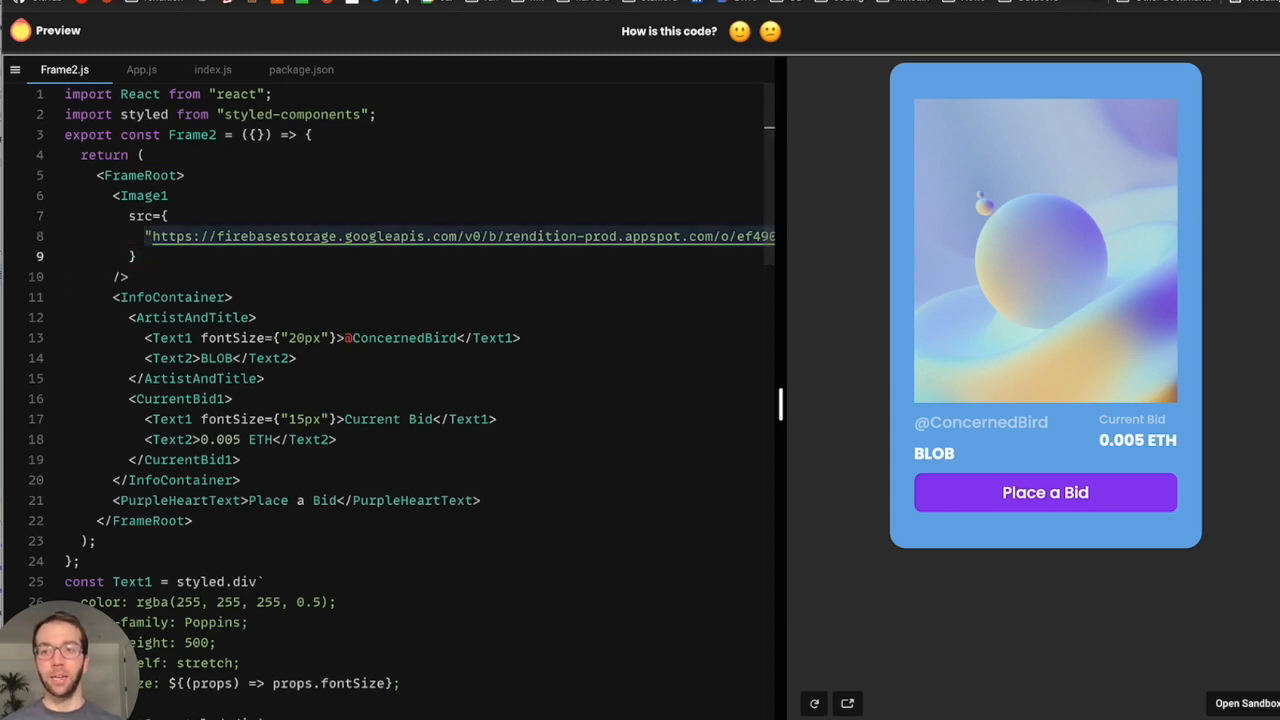
pyautogui.click(141, 69)
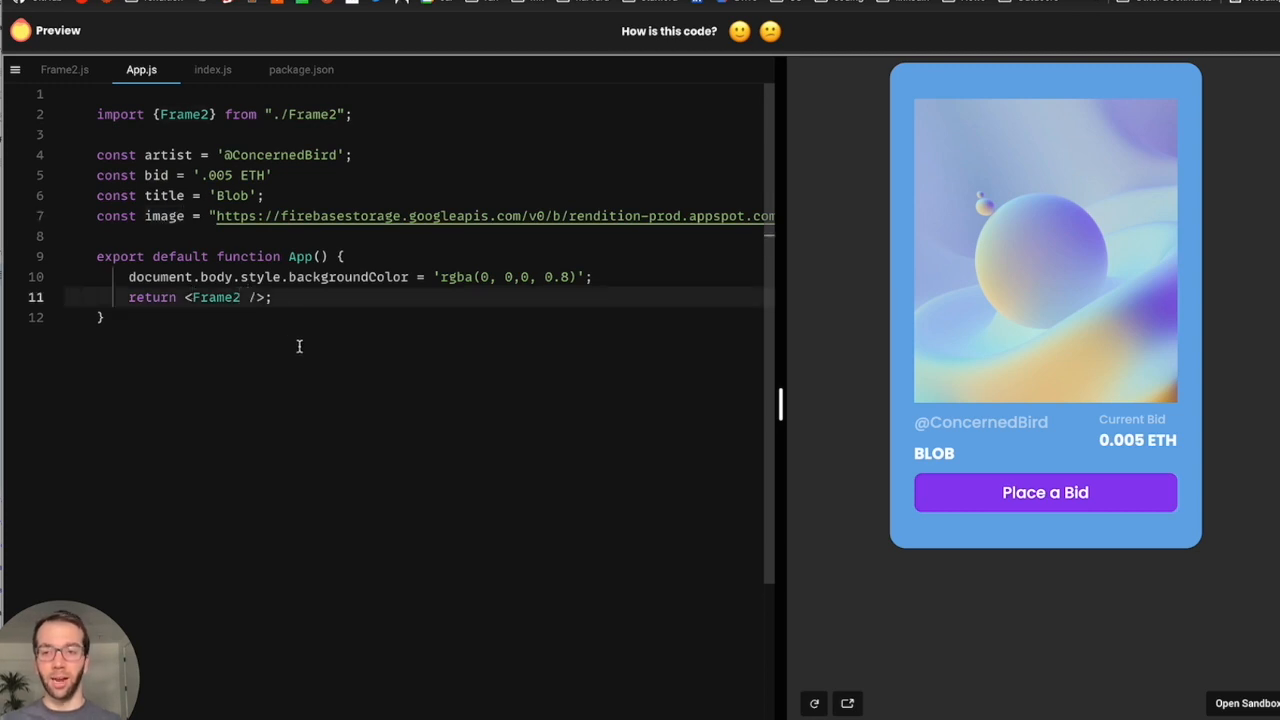
# - Render <Frame2 artist={artist} bid={bid} title={title} image={image}/> in App.js
pyautogui.write('artist={artist} bid=')
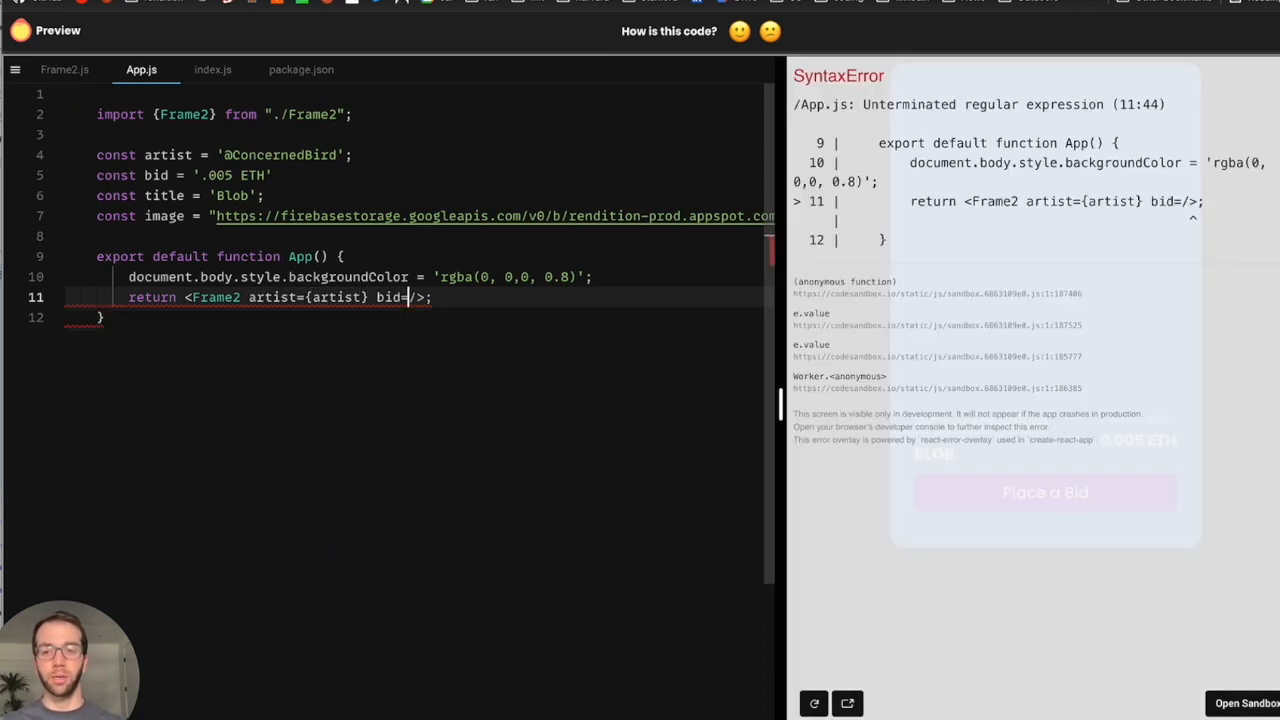
pyautogui.write('{bid}')
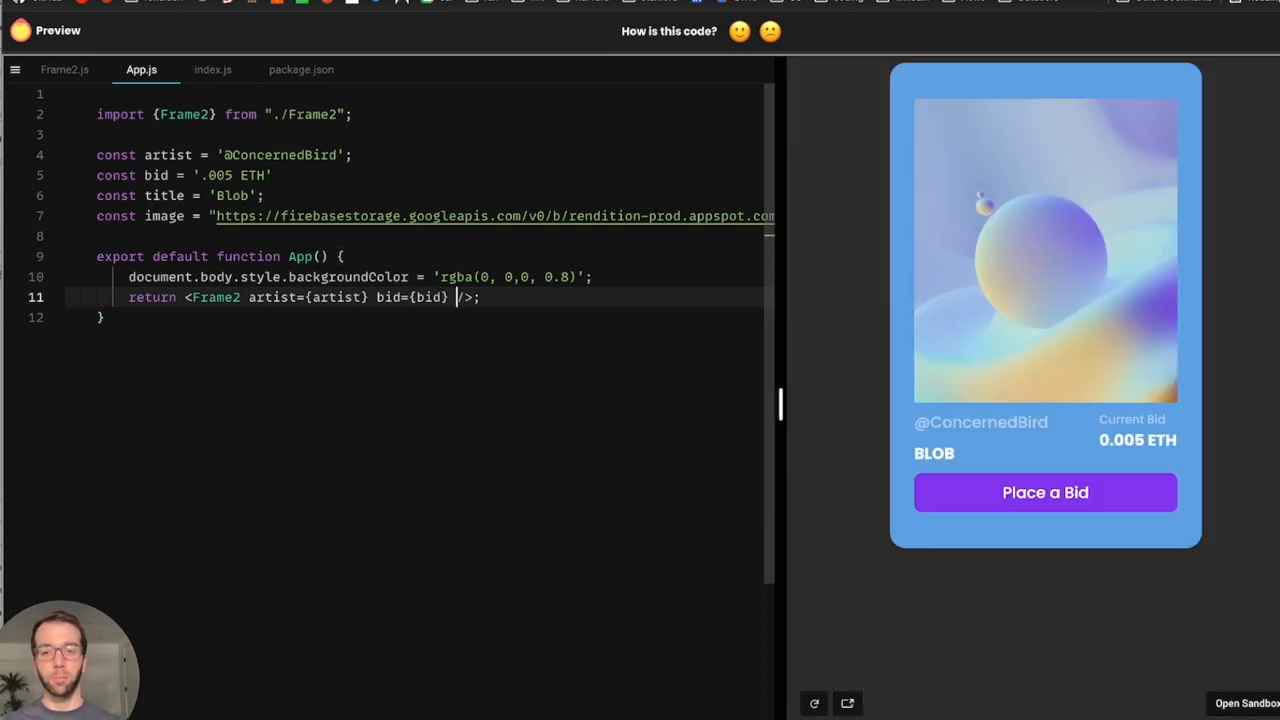
pyautogui.write('title={title} image={image')
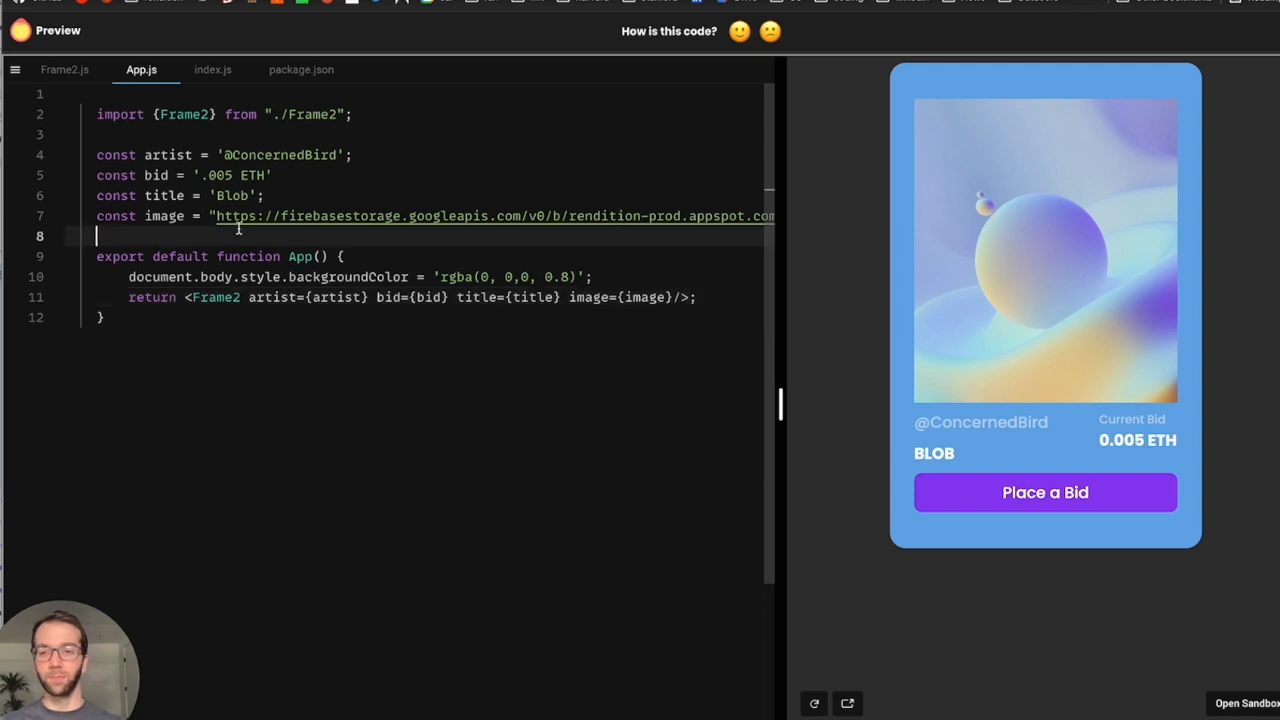
pyautogui.click(62, 69)
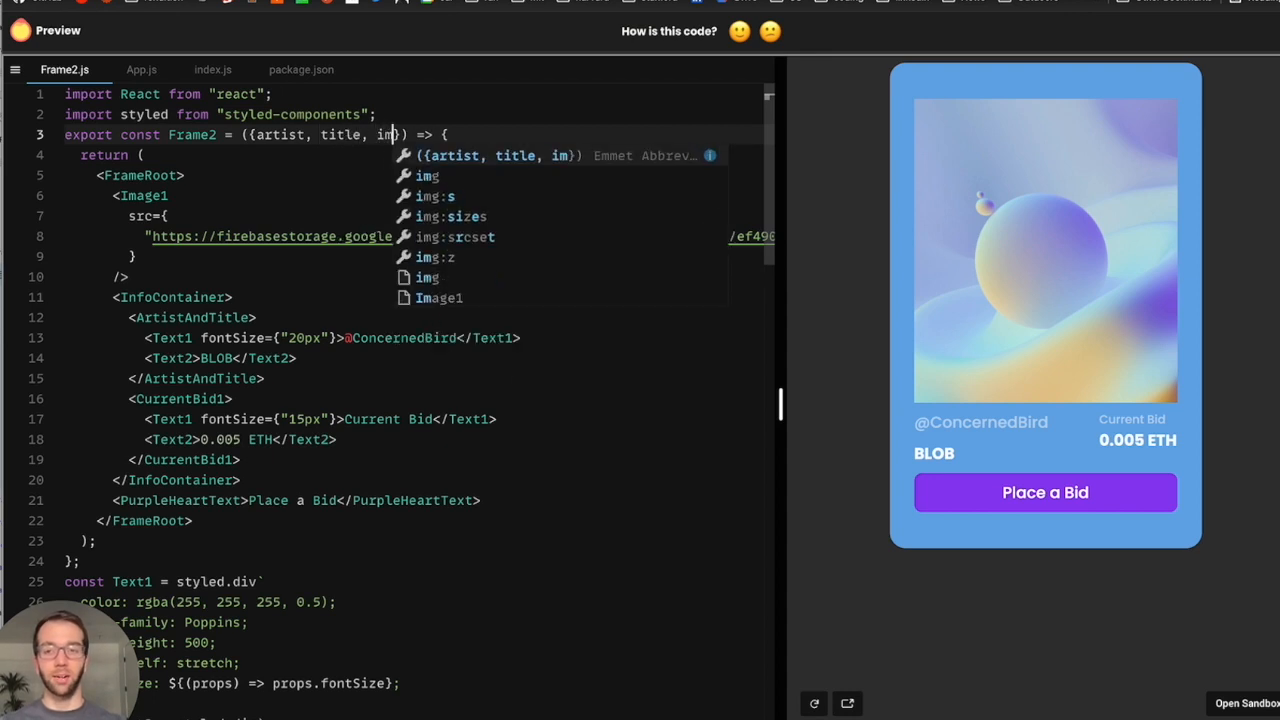
# - Make Frame2 accept the props and render {title}, {artist} and {bid} instead of hard-coded text
pyautogui.write('age, bid')
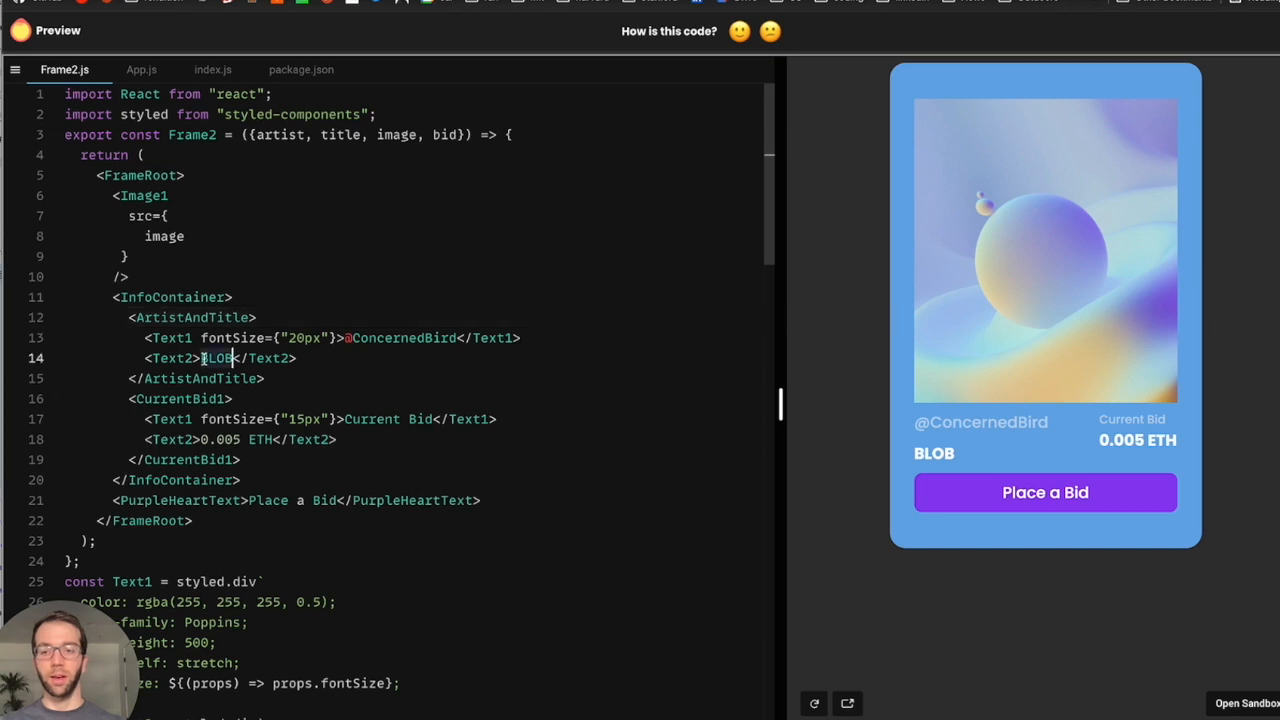
pyautogui.write('{}')
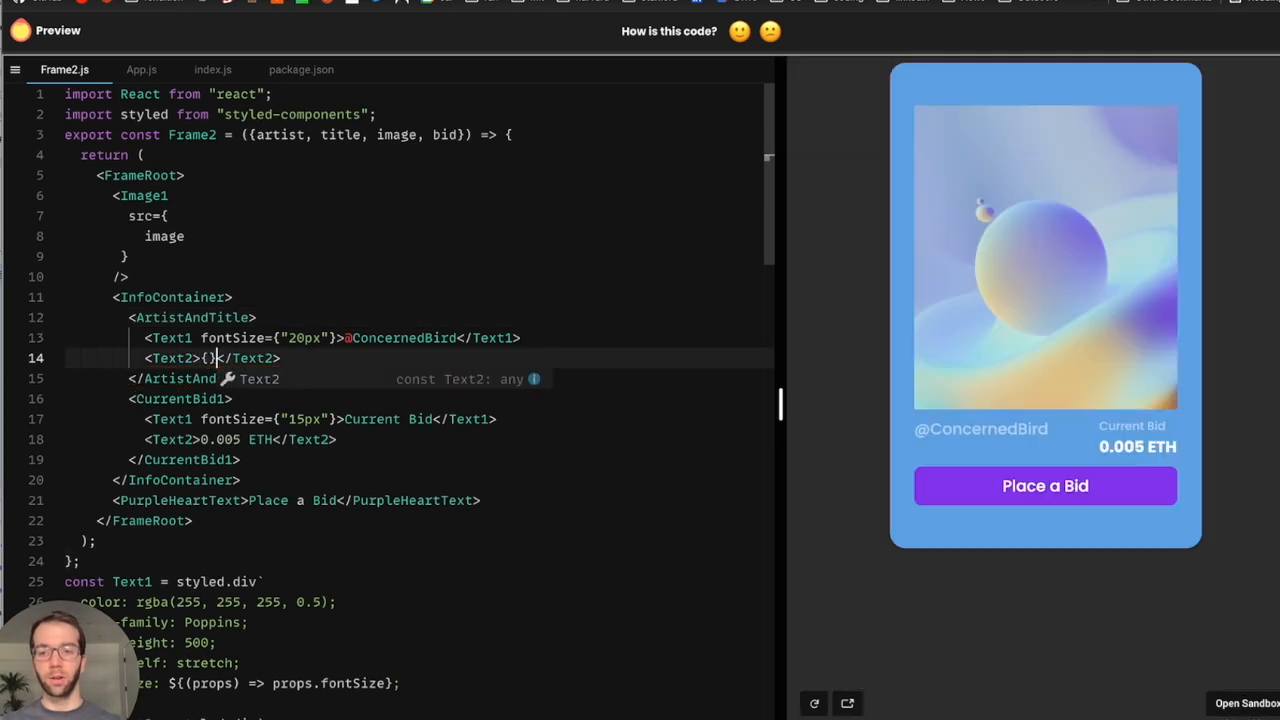
pyautogui.write('title')
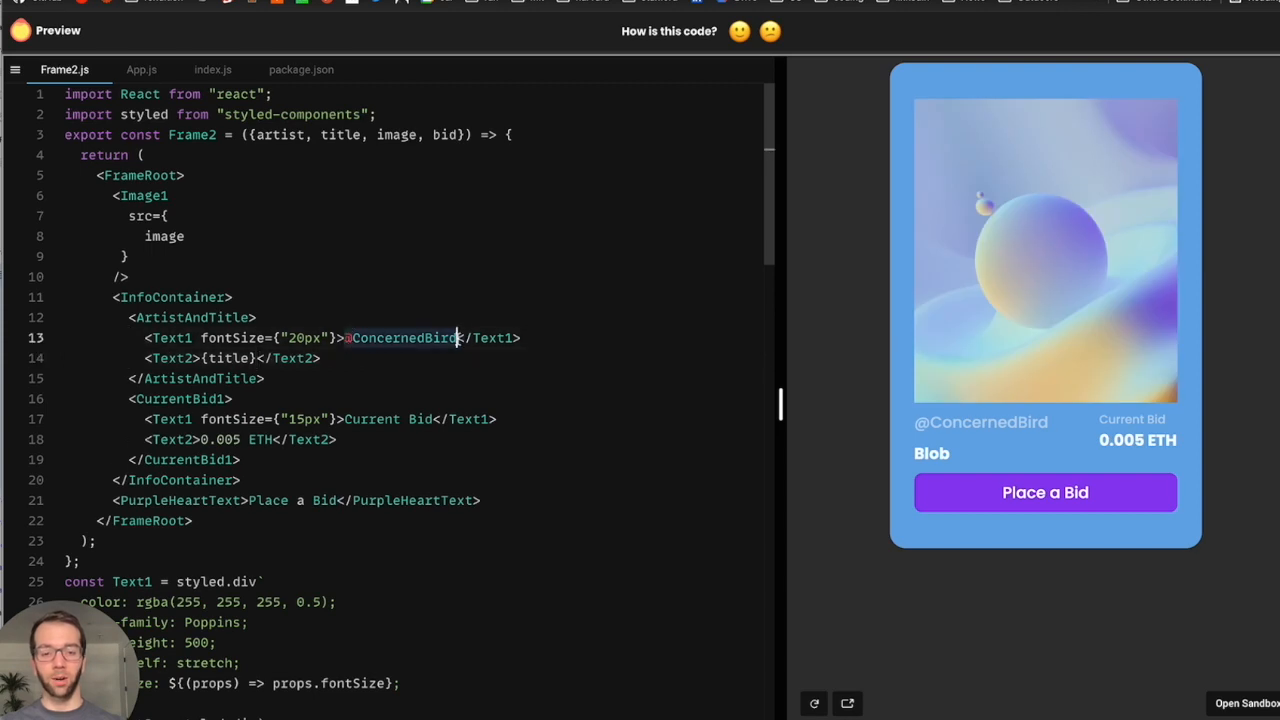
pyautogui.write('{artist}')
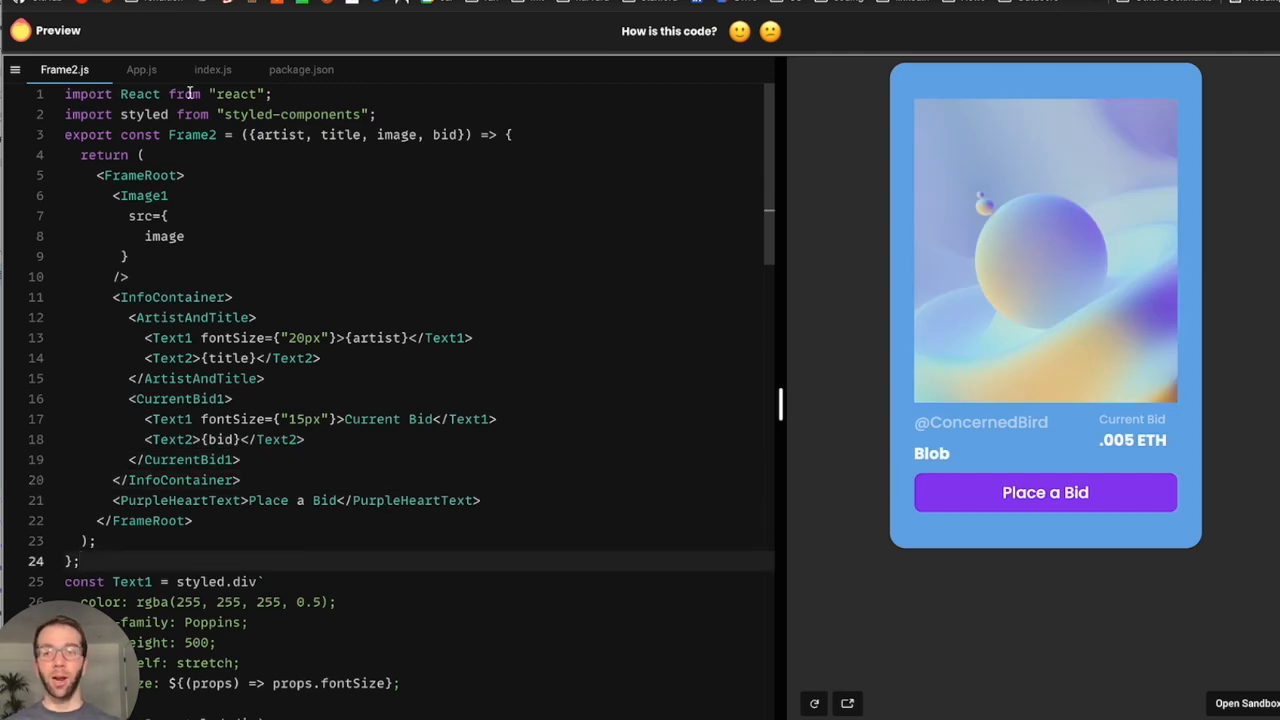
pyautogui.click(141, 69)
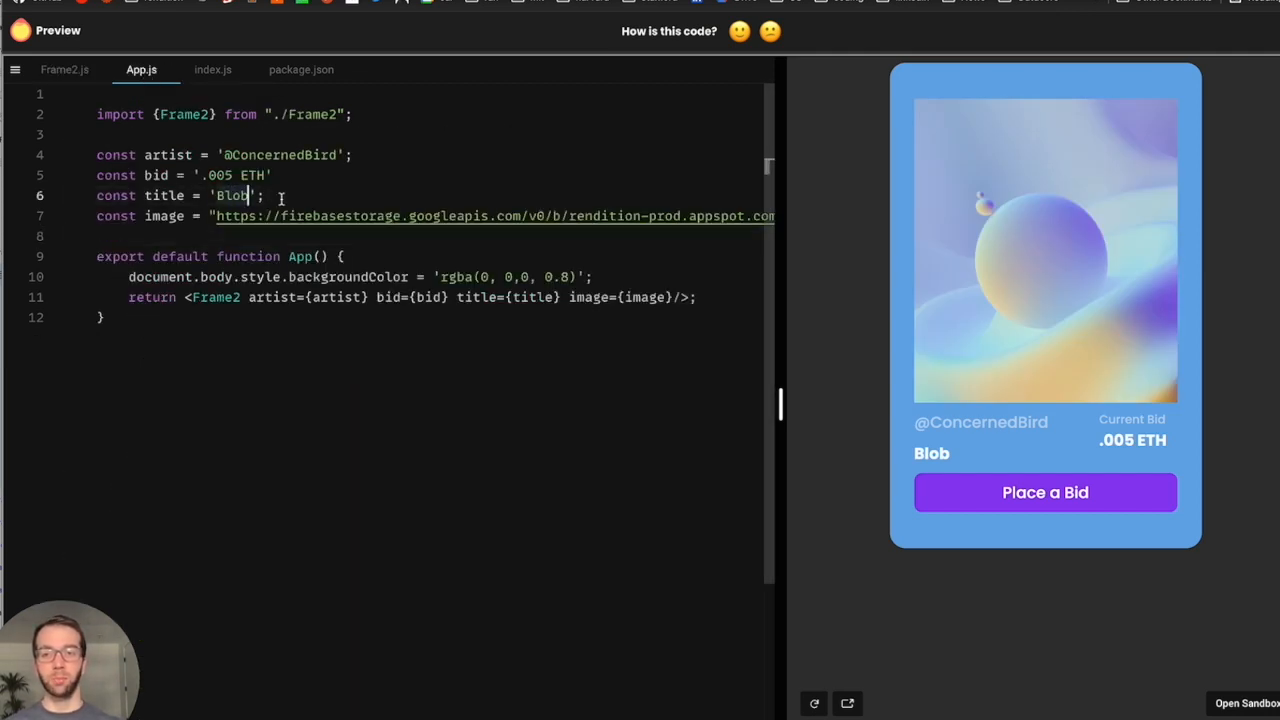
# - Set the card title to 'TITLE' and wrap the returned Frame2 in a div
pyautogui.write('TIT')
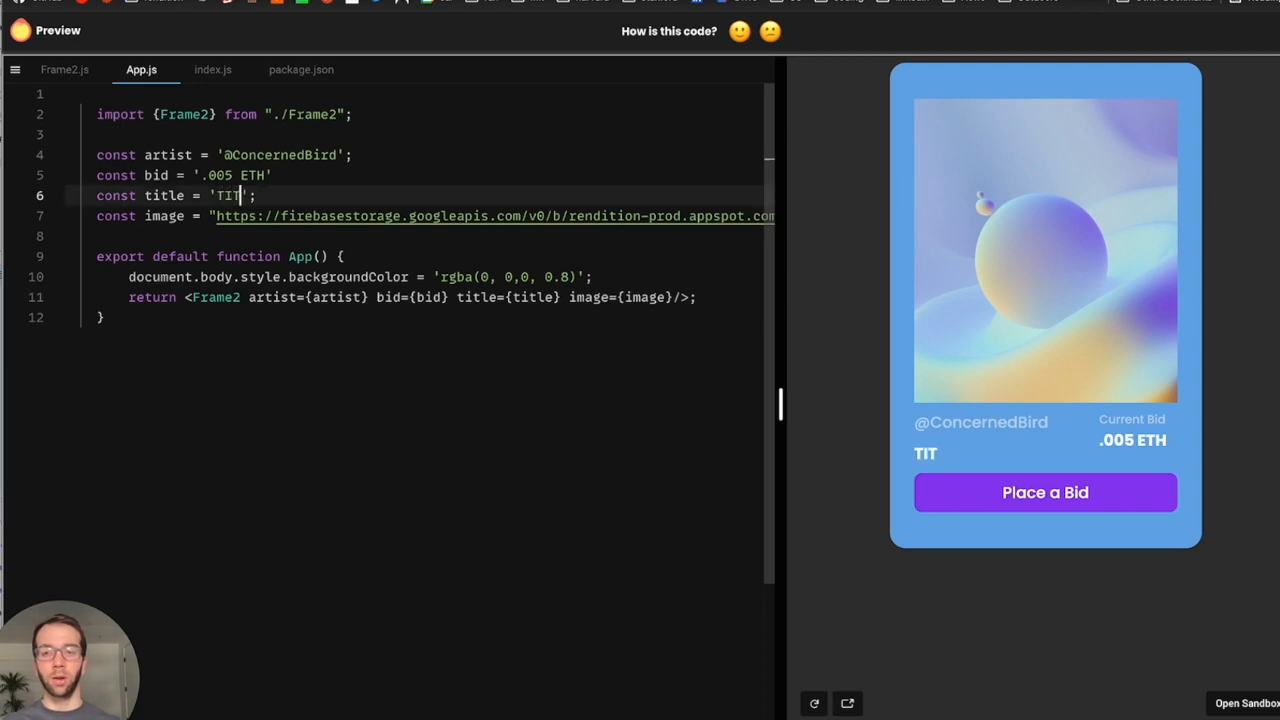
pyautogui.write('LE')
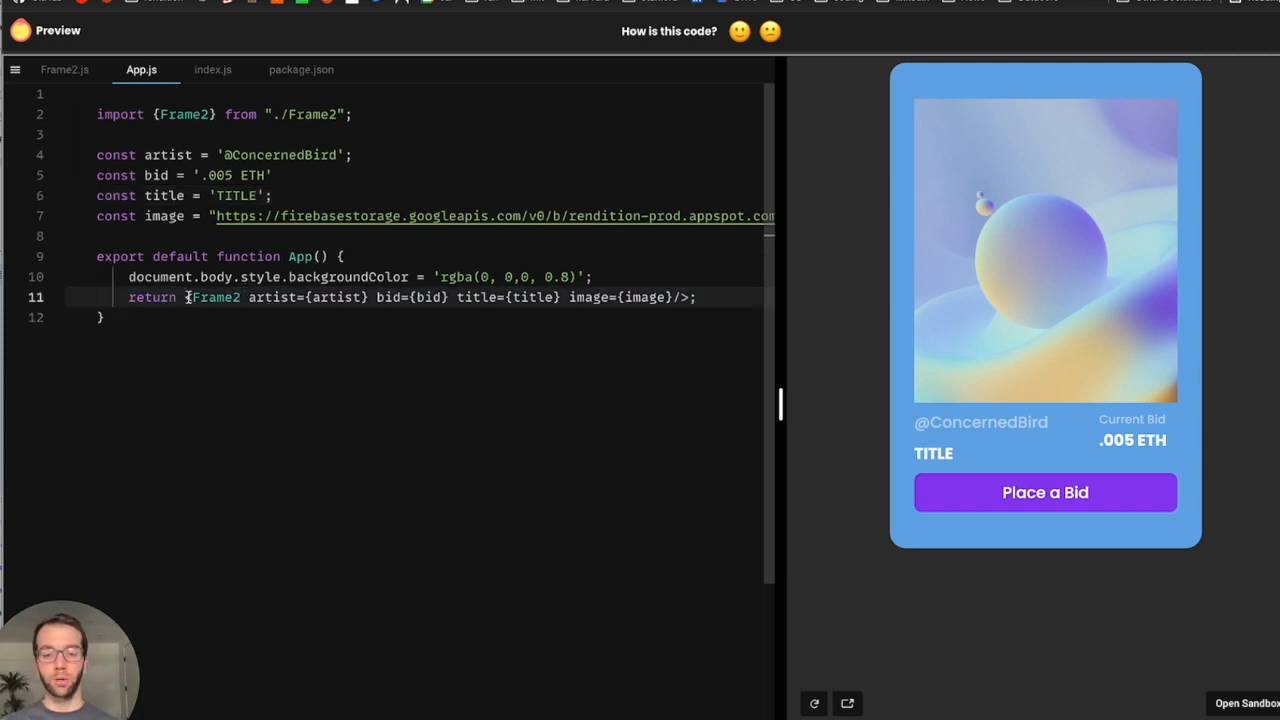
pyautogui.write('<div>')
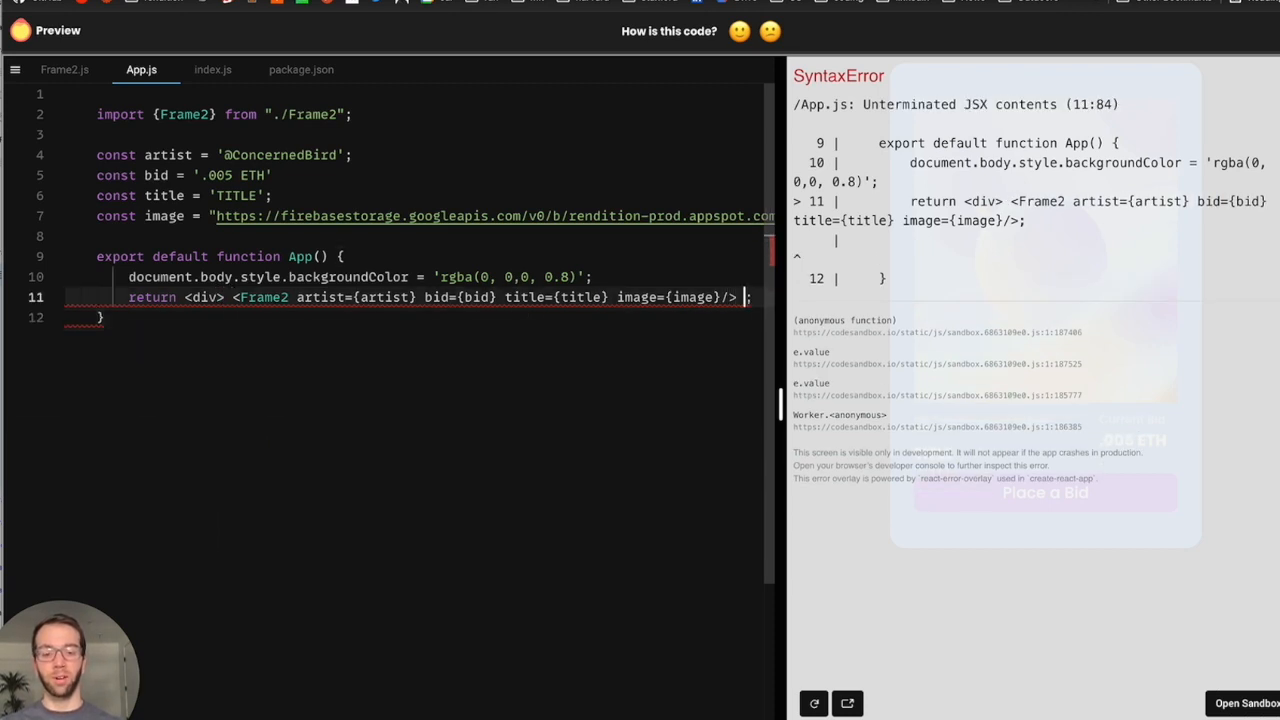
pyautogui.write('</div>')
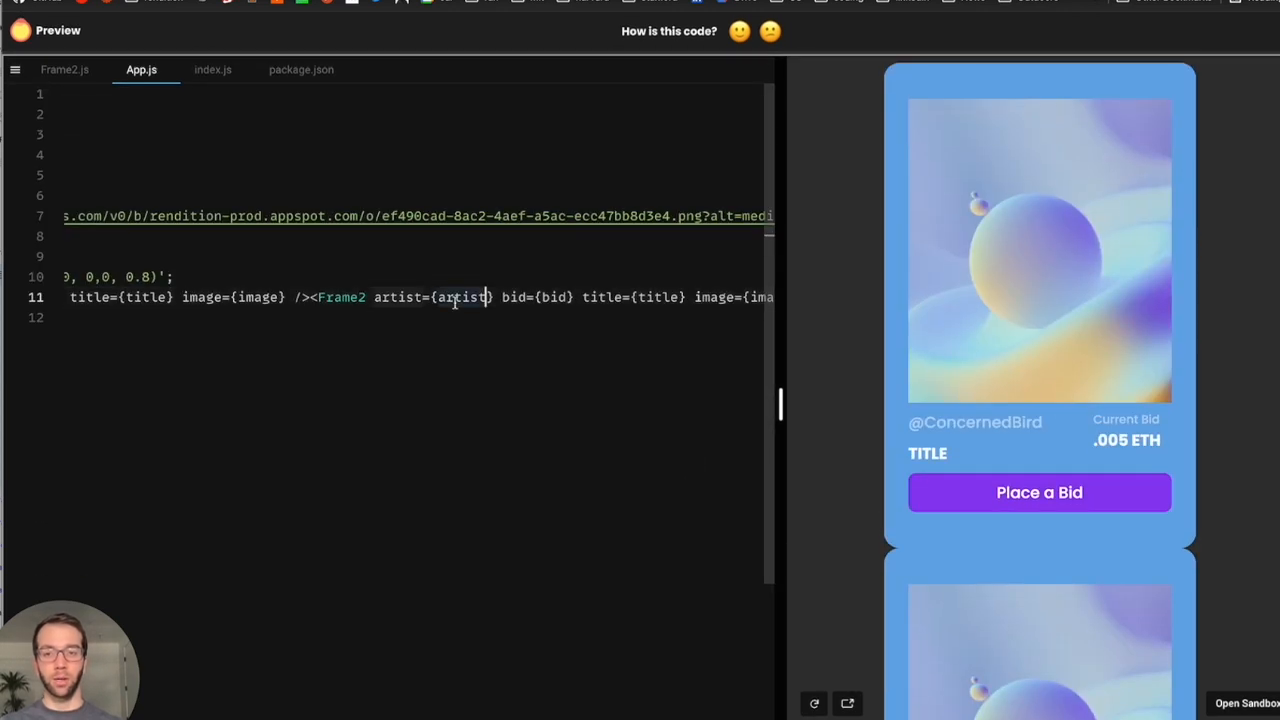
# - Enter "Rob" as a prop value, then return to the Frame2.js component
pyautogui.write('"Rob"')
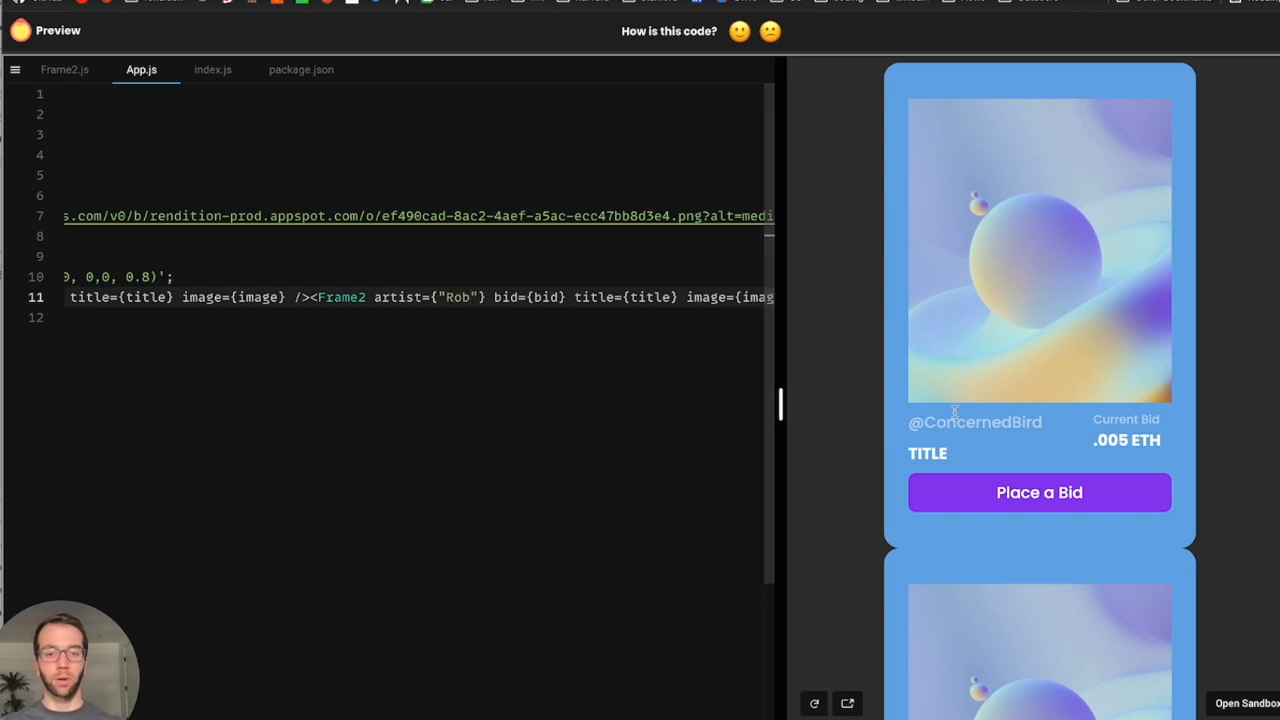
pyautogui.scroll(-3)
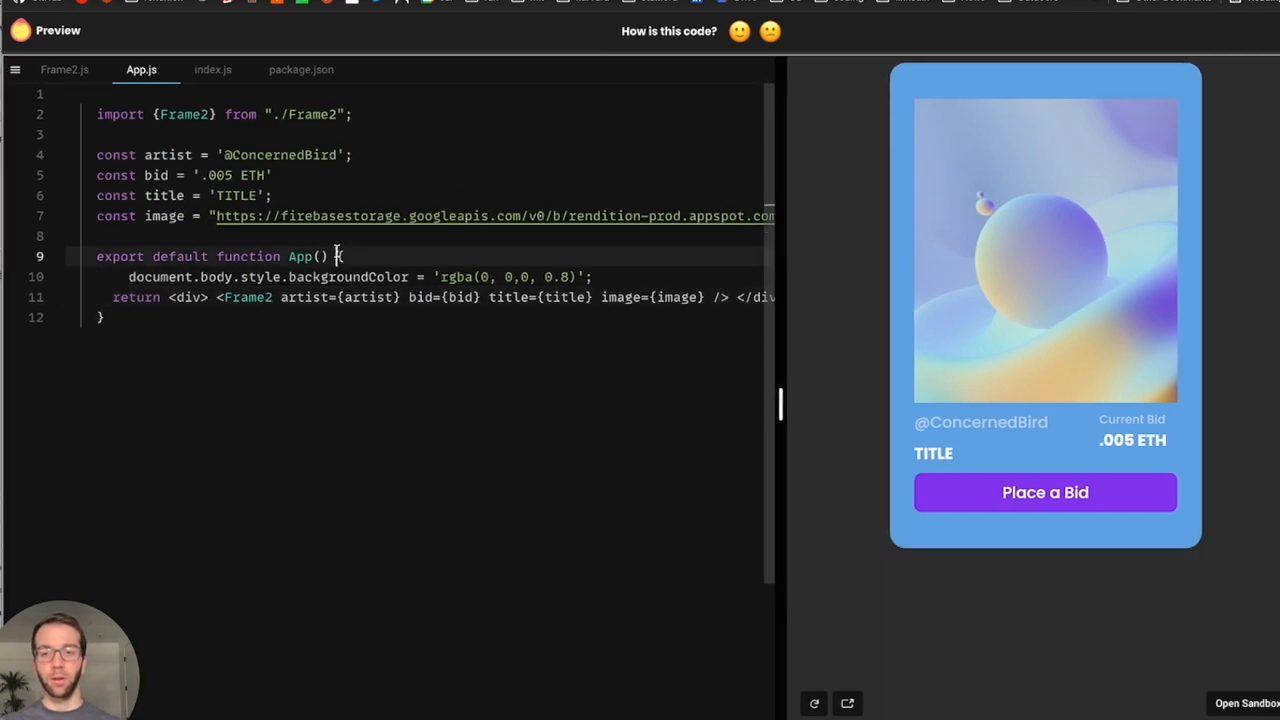
pyautogui.click(66, 69)
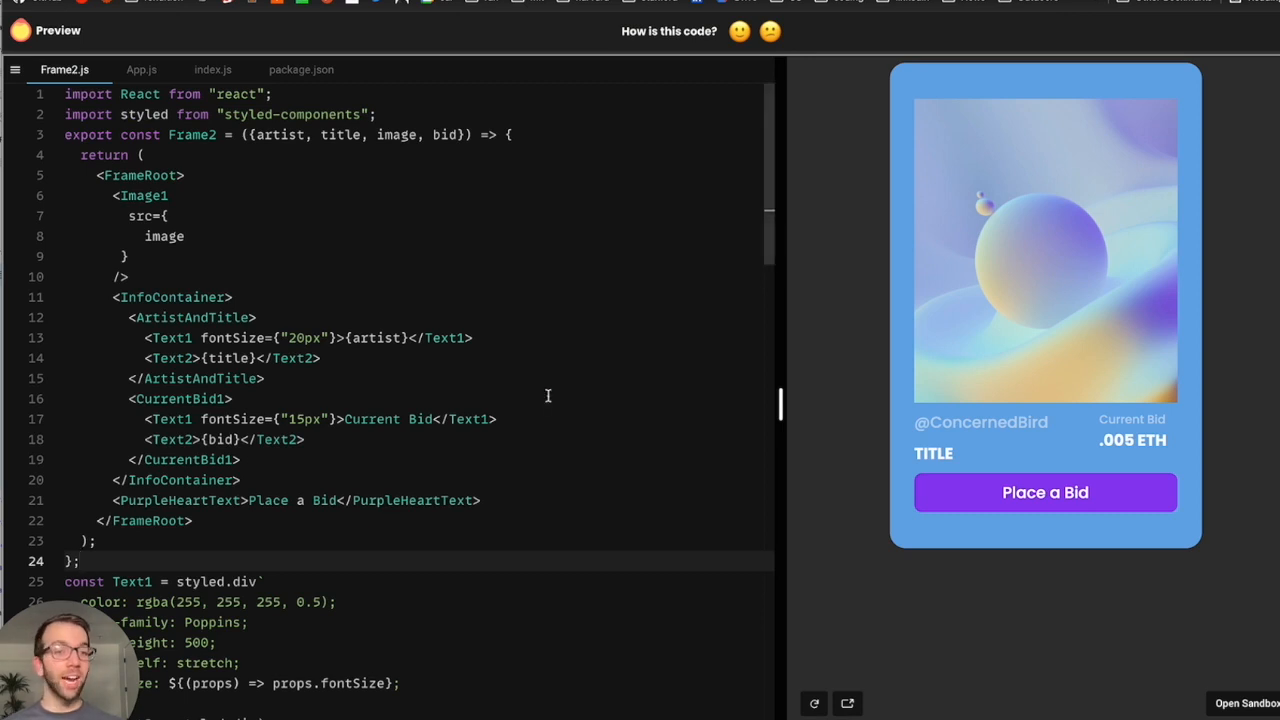
# - Make PurpleHeartText a styled.button with border: none and cursor: pointer
pyautogui.scroll(-3)
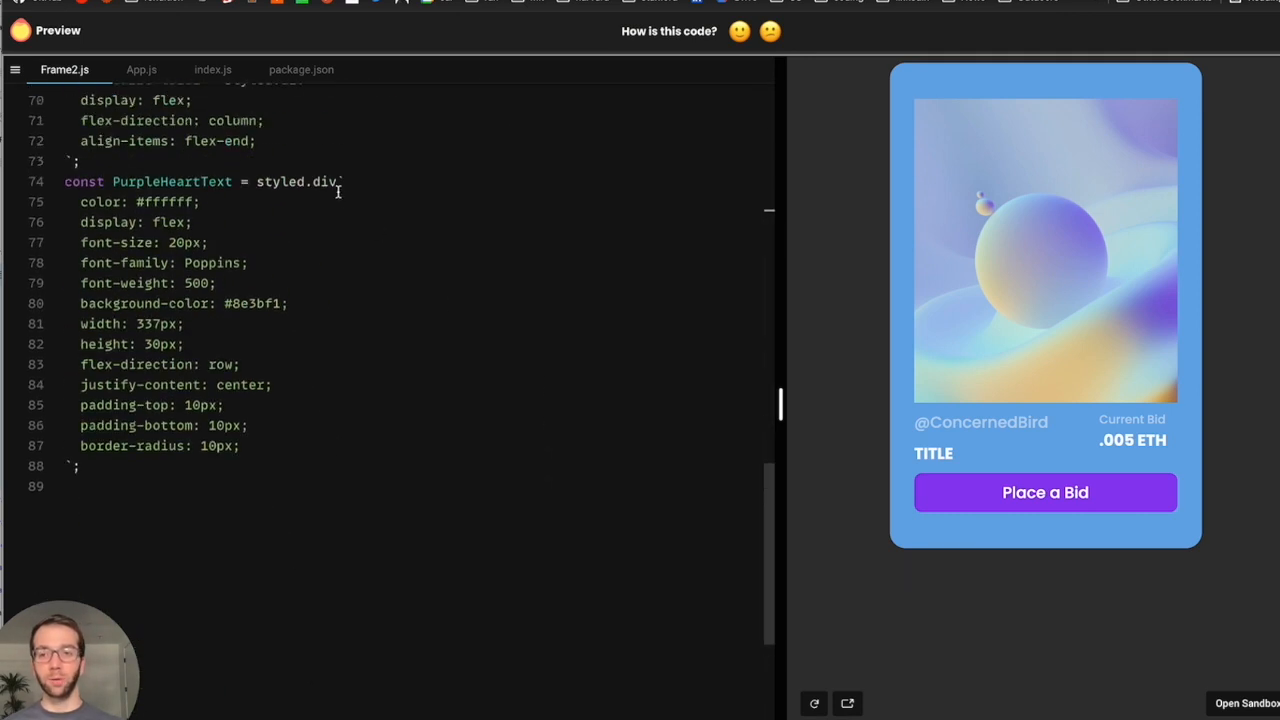
pyautogui.write('button')
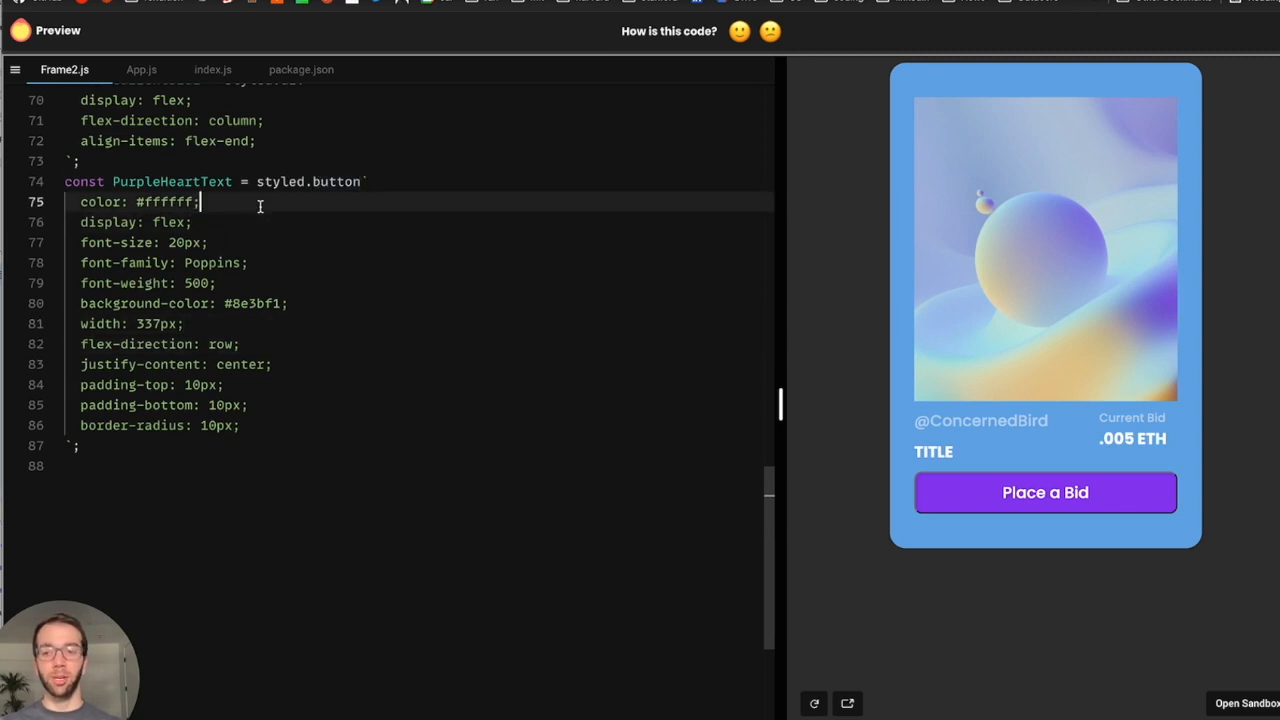
pyautogui.press('Enter')
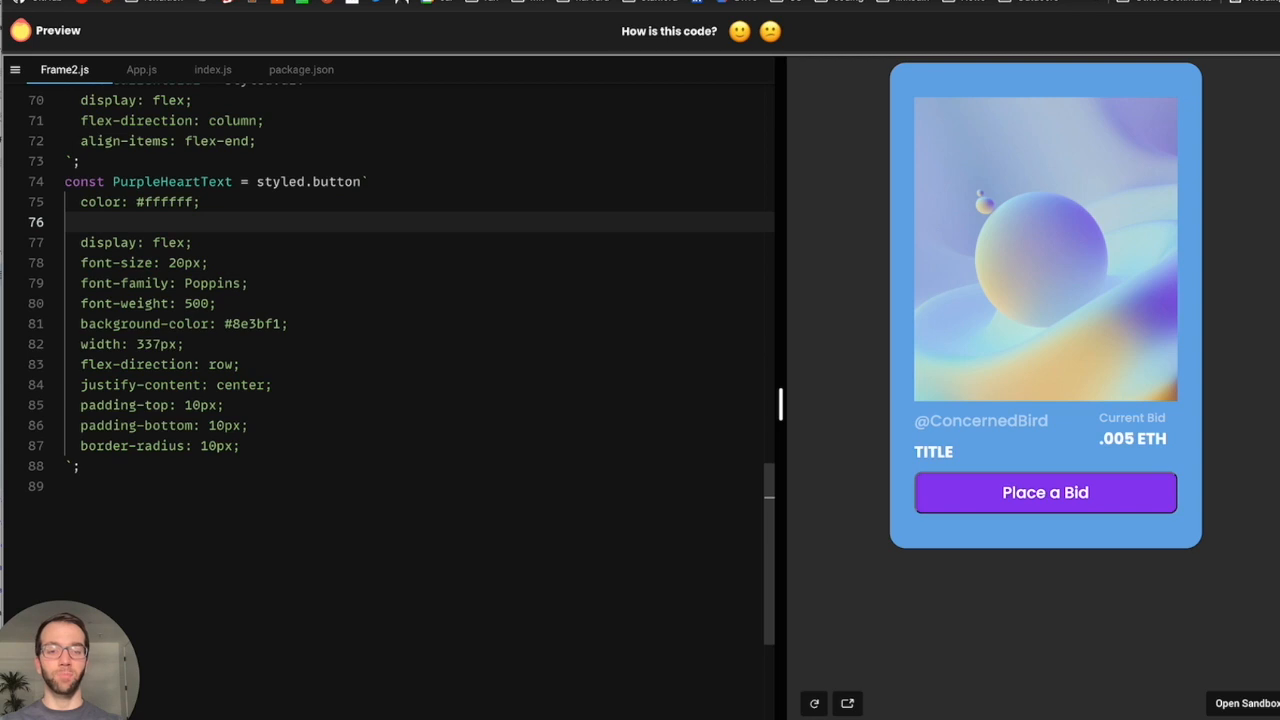
pyautogui.write('border: none;')
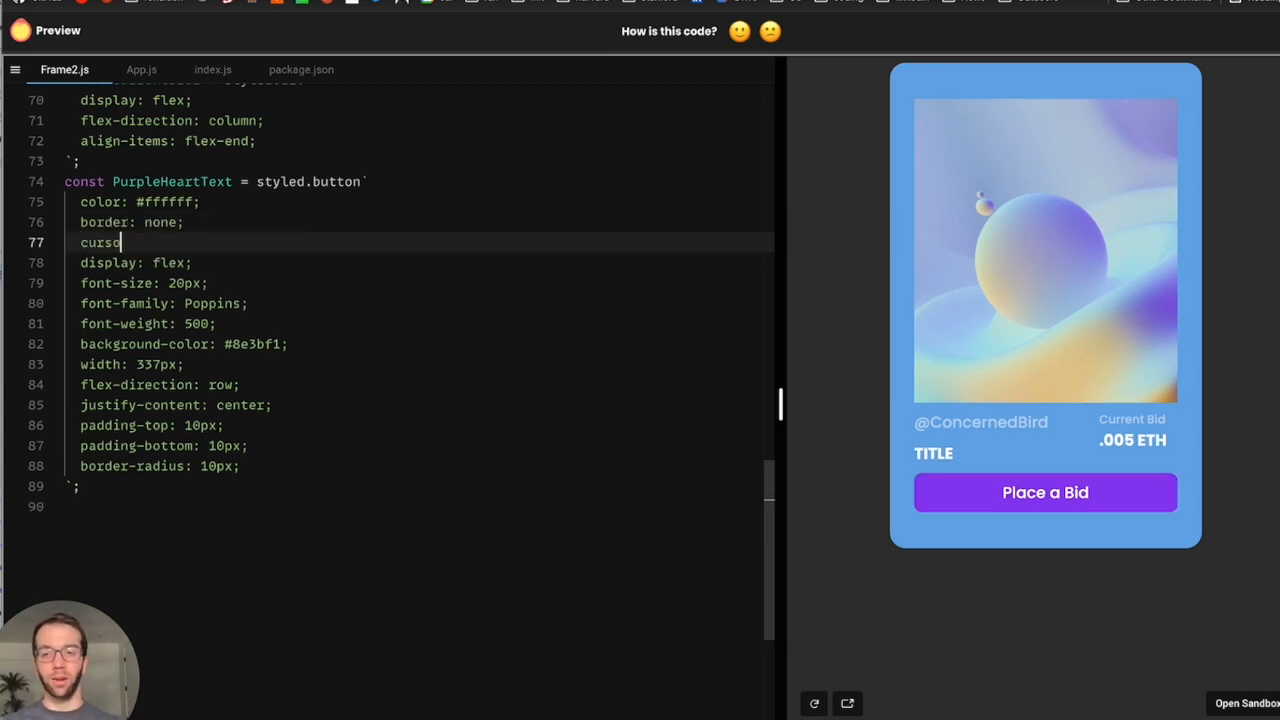
pyautogui.write('r: pointer;')
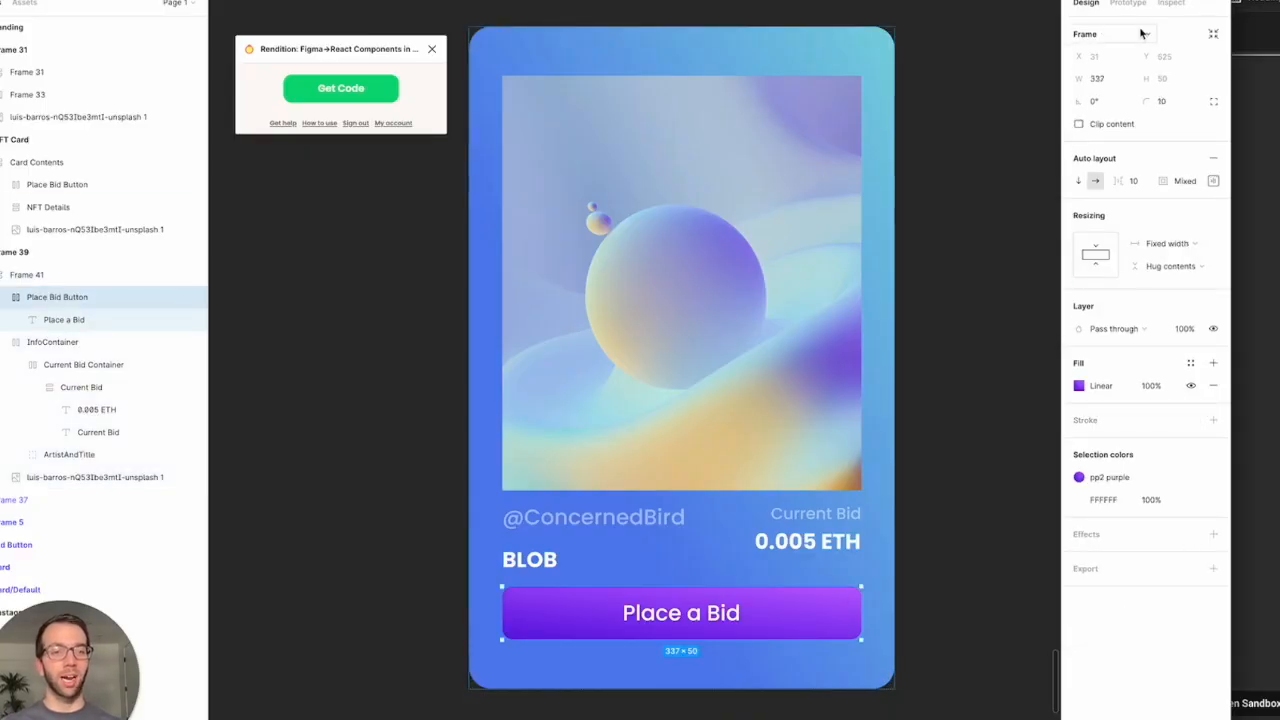
# - Paste Figma's linear-gradient(214.02deg, #B75CFF 6.04%, #671AE4 92.95%) as PurpleHeartText's background
pyautogui.click(1176, 2)
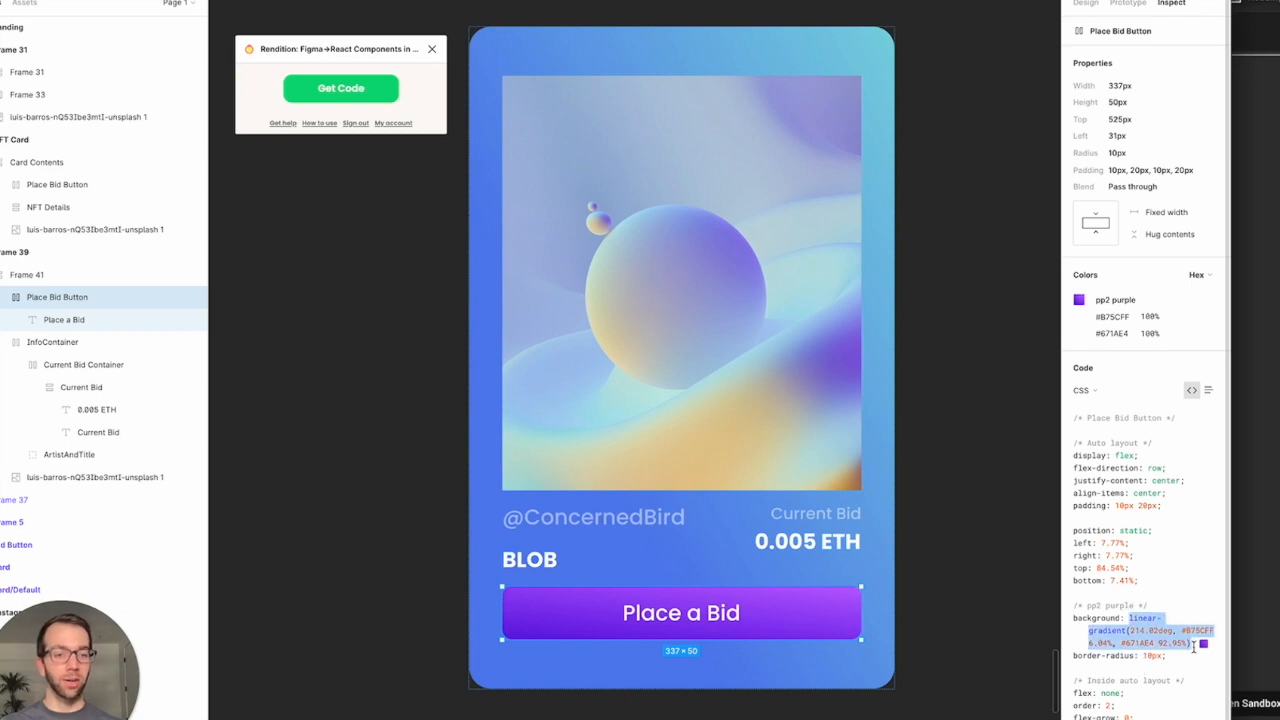
pyautogui.click(340, 88)
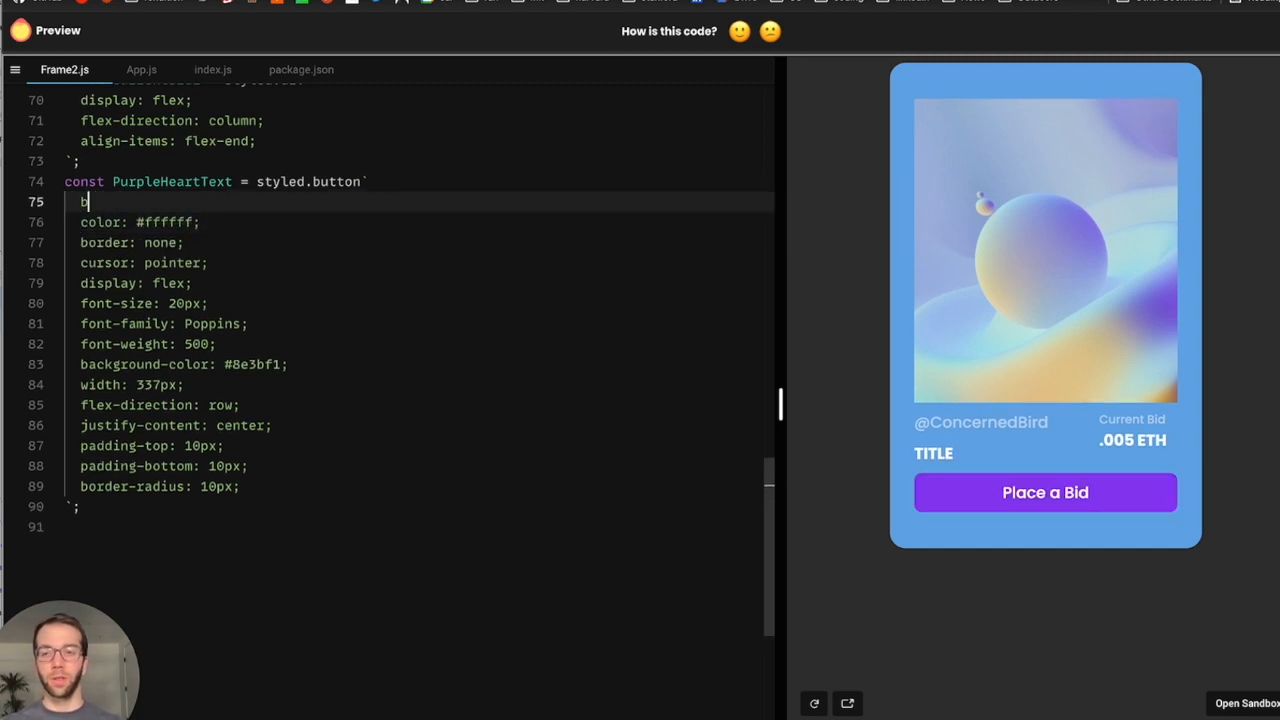
pyautogui.write('background: linear-gradient(214.02deg, #B75CFF 6.04%, #671AE4 92.95%);')
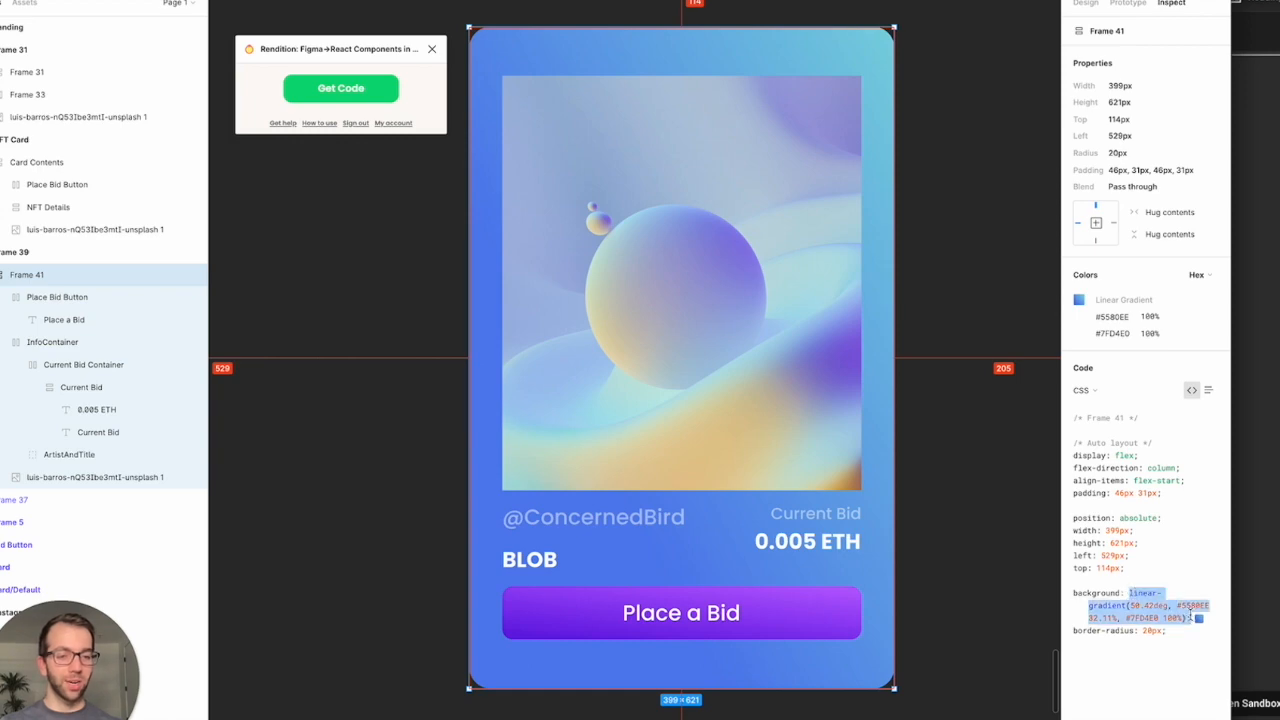
pyautogui.click(340, 88)
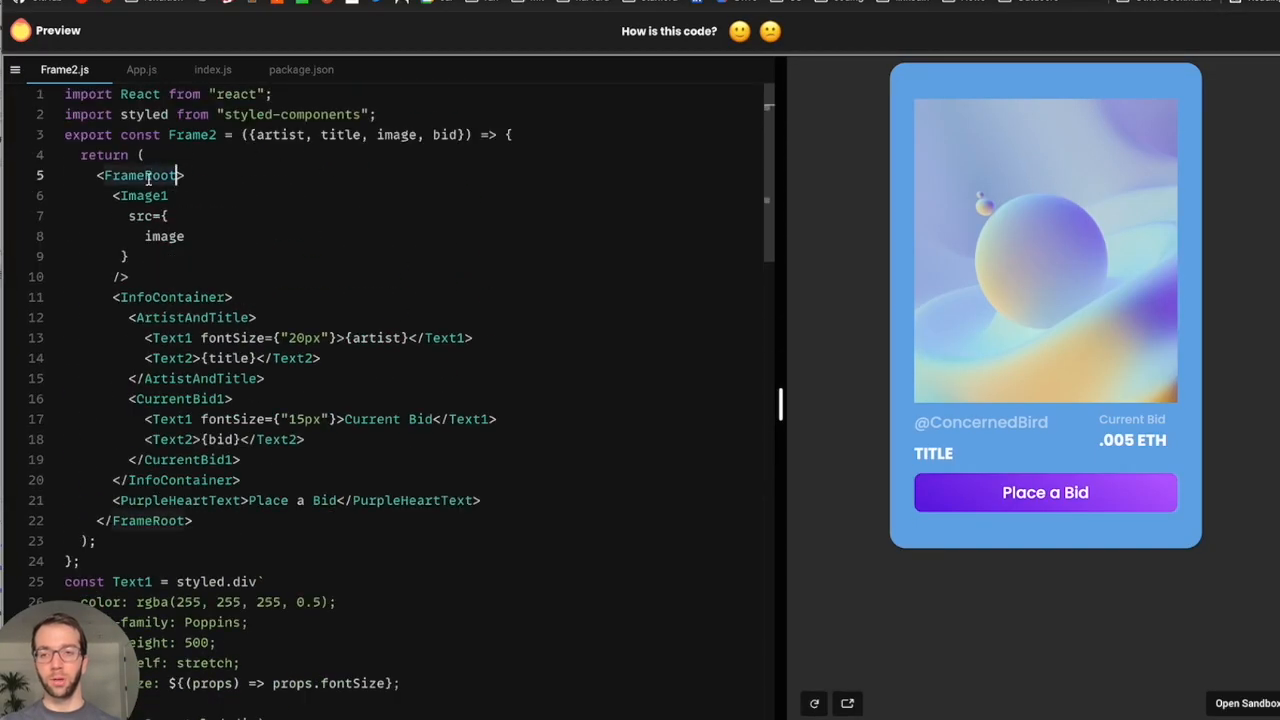
# - Rename FrameRoot to NFTCardRoot with background linear-gradient(50.42deg, #5580EE 32.11%, #7FD4E0 100%)
pyautogui.scroll(-3)
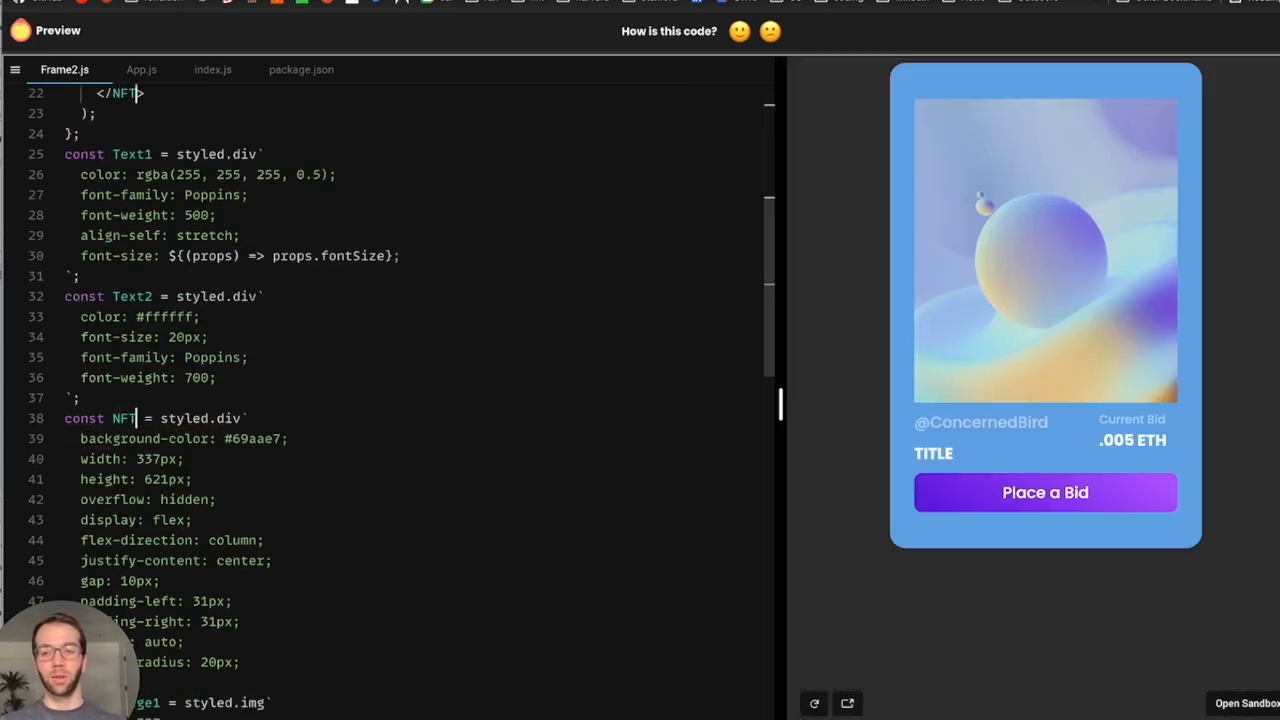
pyautogui.write('CardRoot')
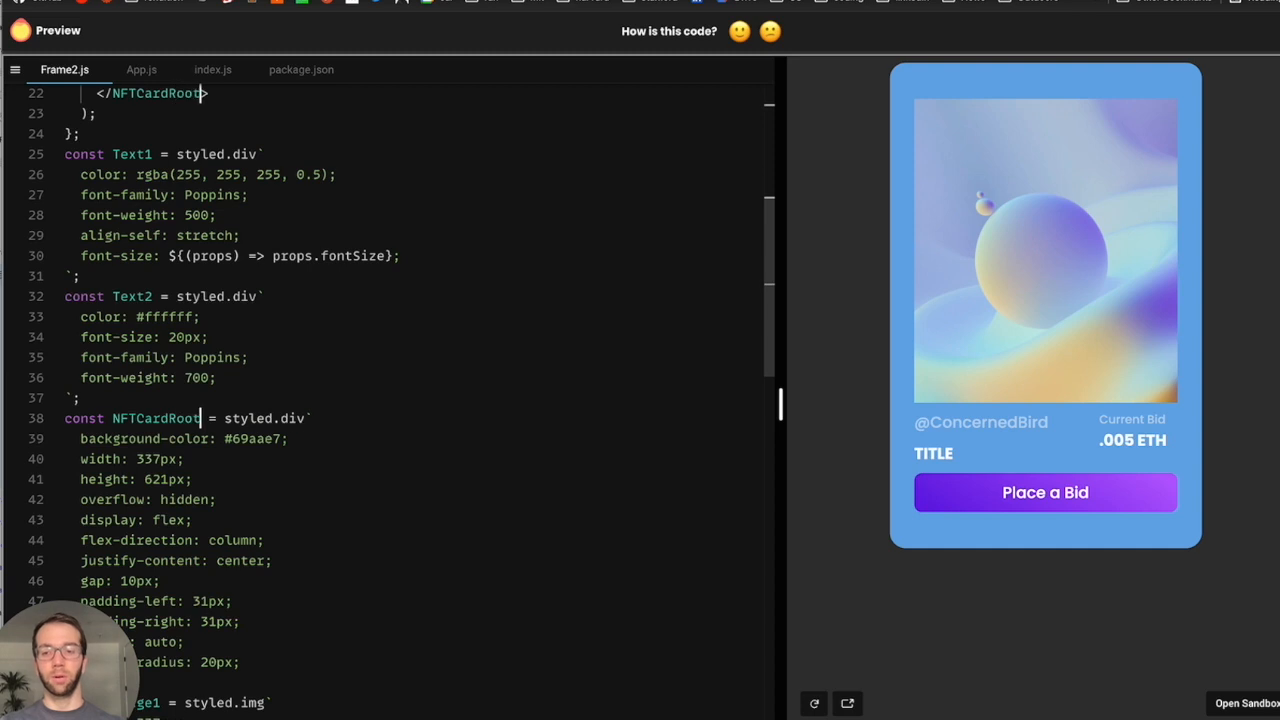
pyautogui.scroll(-3)
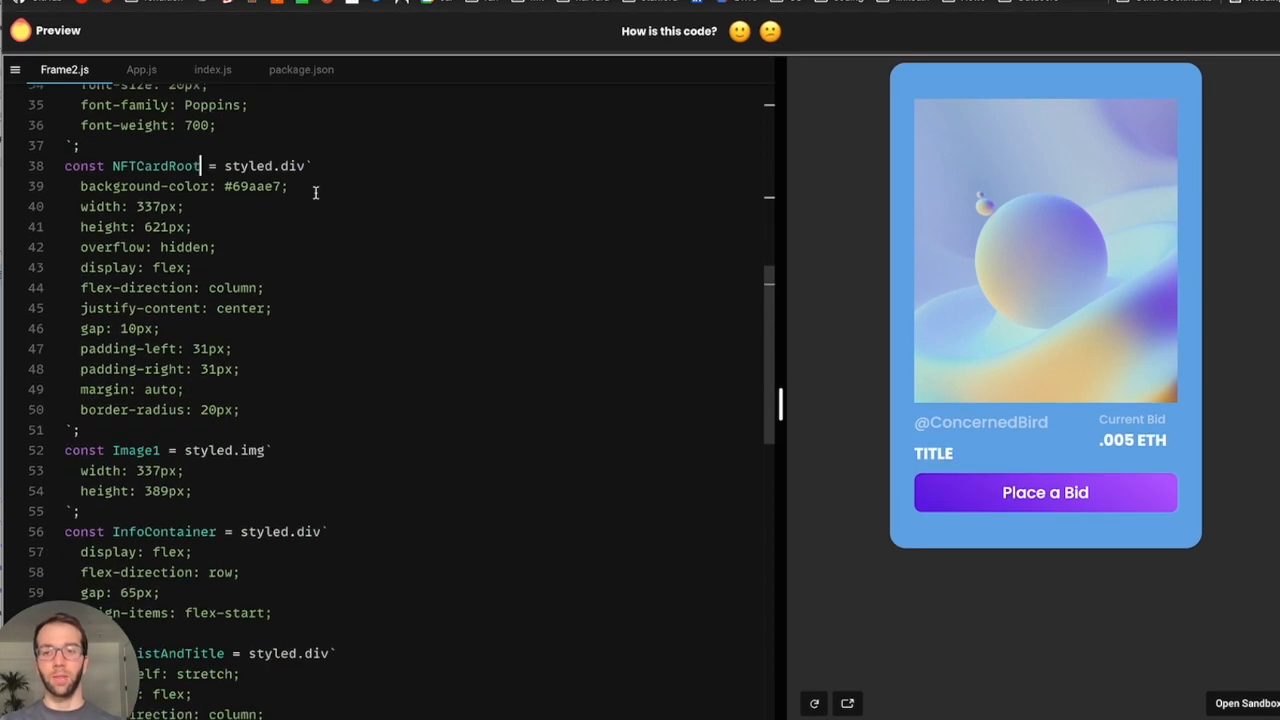
pyautogui.write('linear-gradient(50.42deg, #5580EE 32.11%, #7FD4E0 100%);')
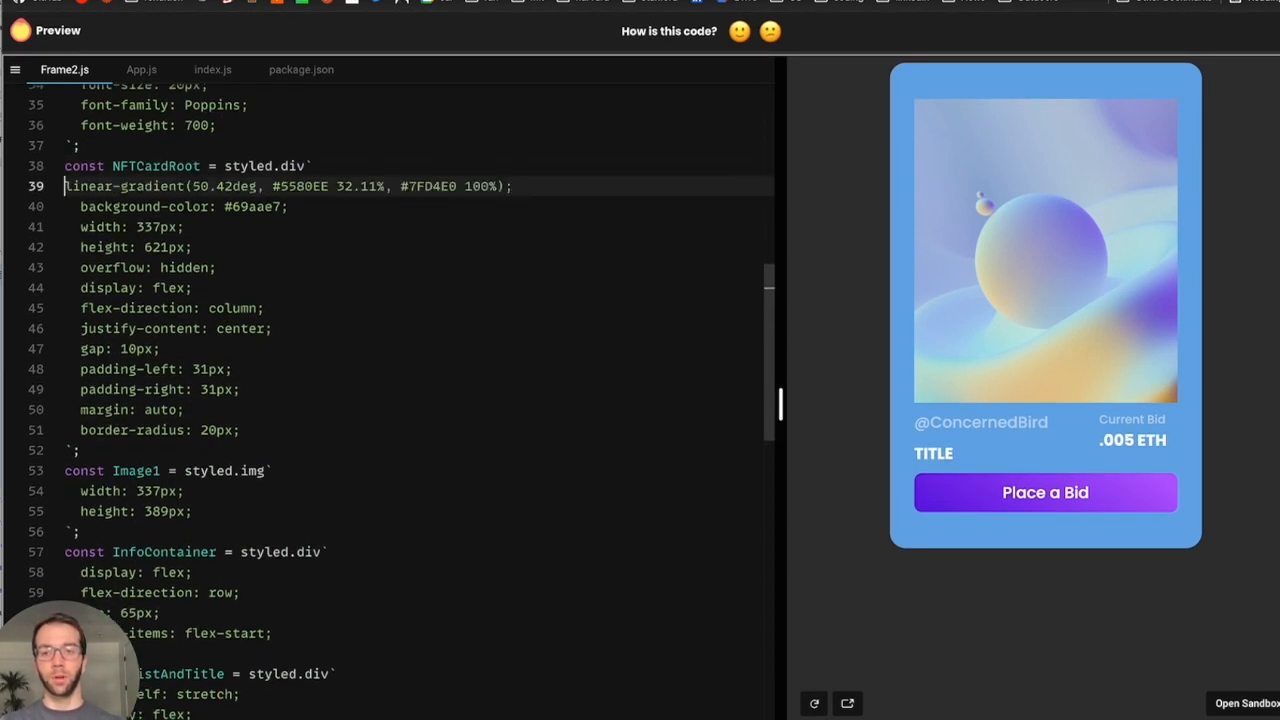
pyautogui.write('background:')
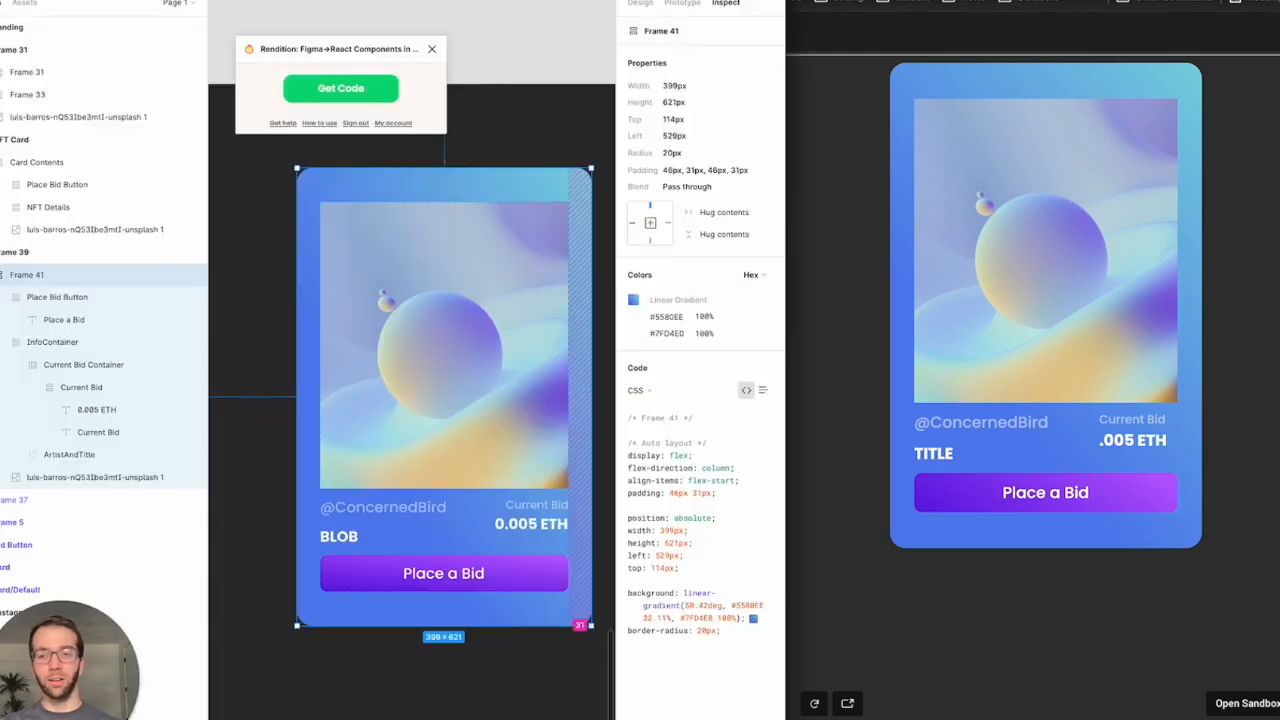
pyautogui.click(341, 88)
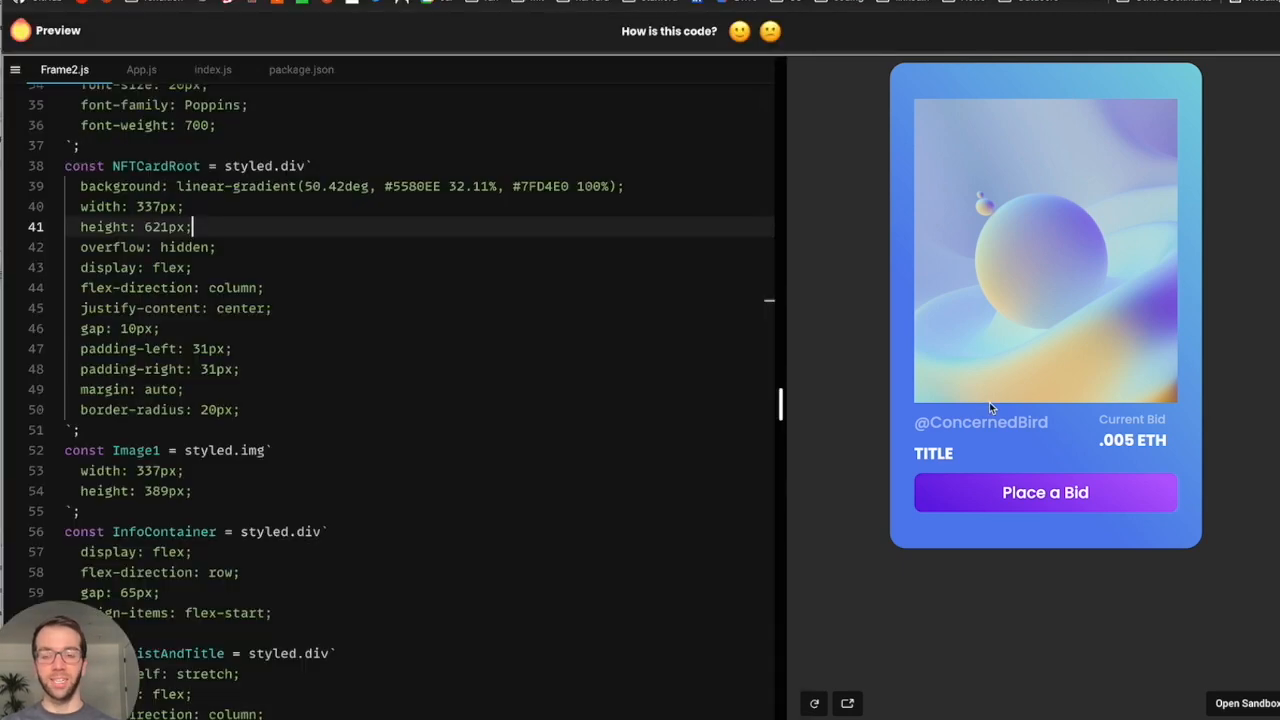